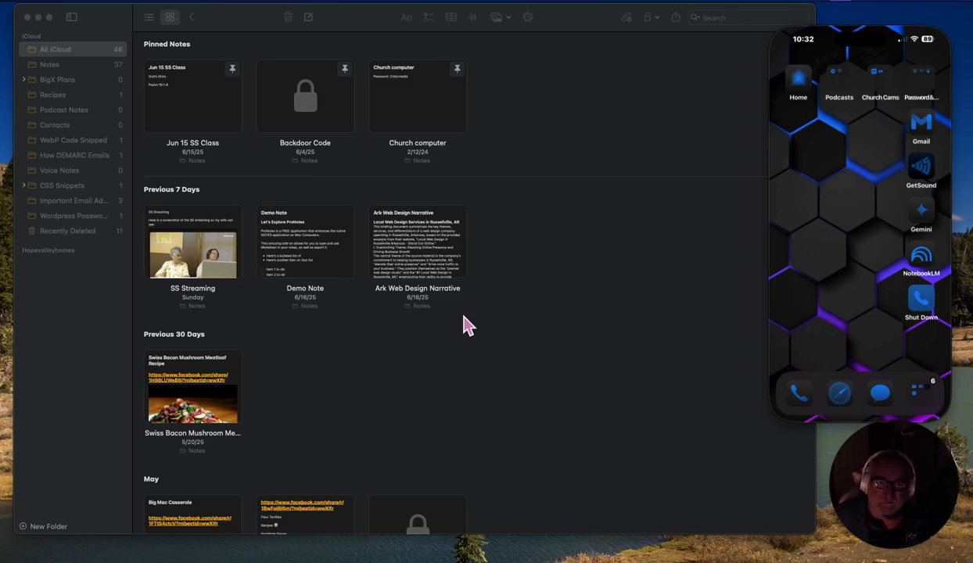
pyautogui.moveTo(569, 30)
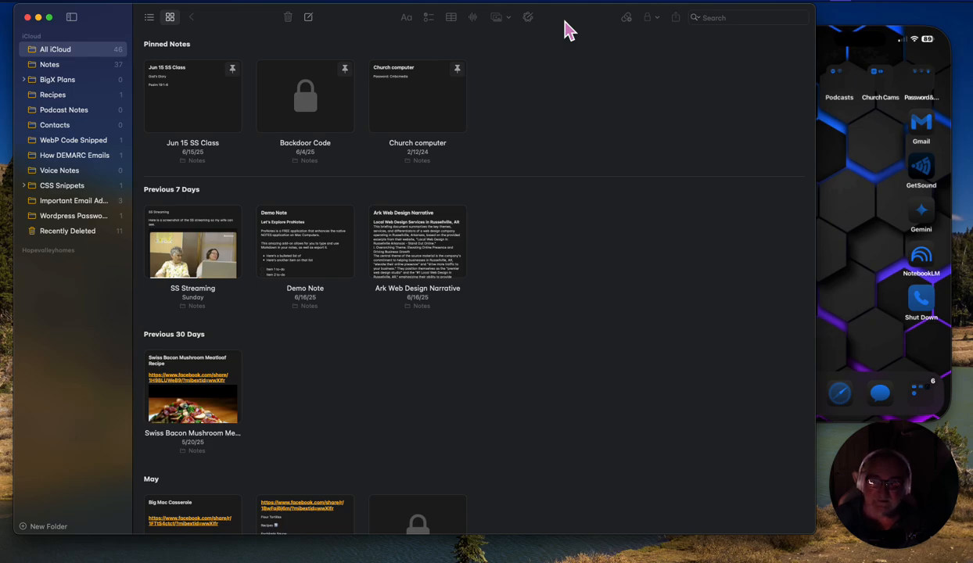
pyautogui.moveTo(338, 47)
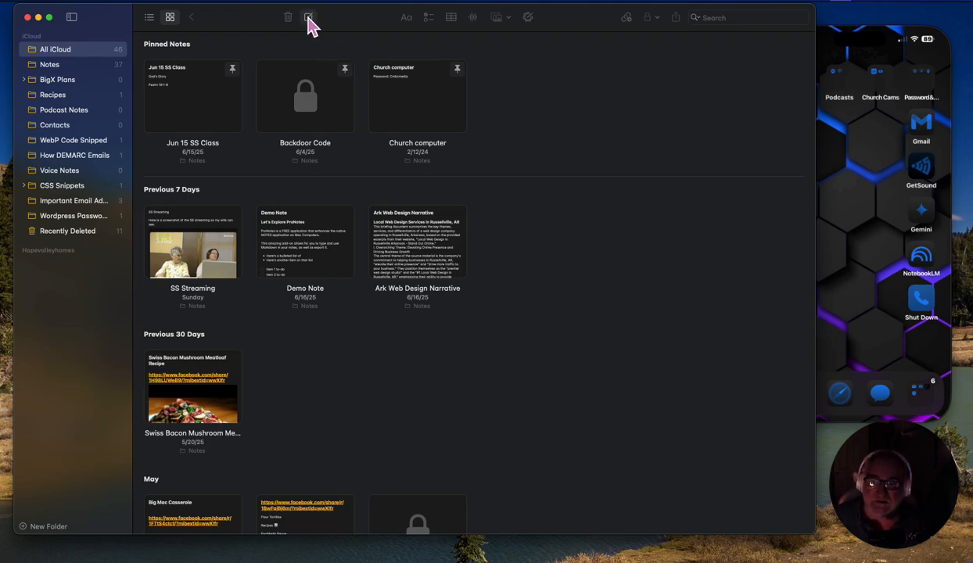
# Create a new note and give it the title Example Note via the /title shortcut
pyautogui.click(308, 17)
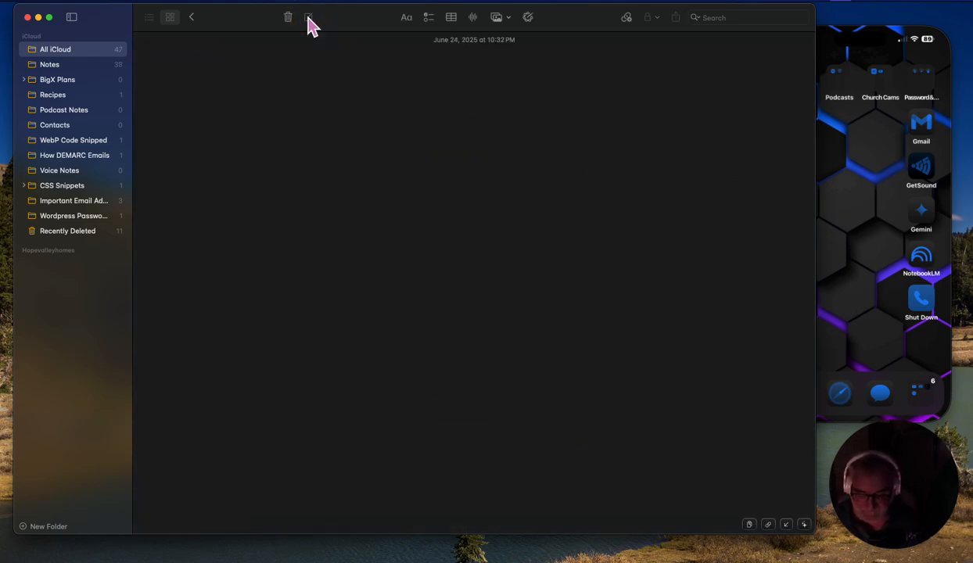
pyautogui.click(309, 17)
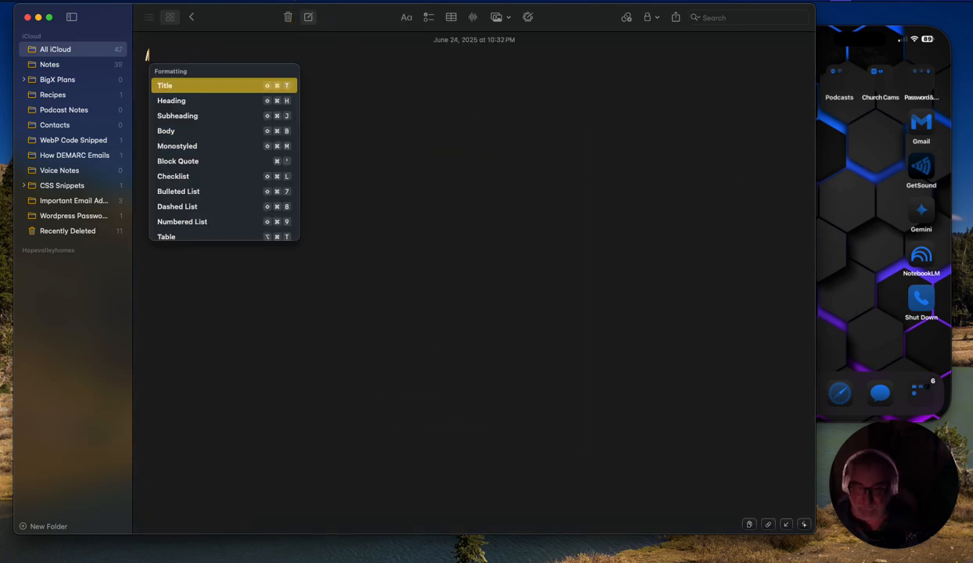
pyautogui.write('title')
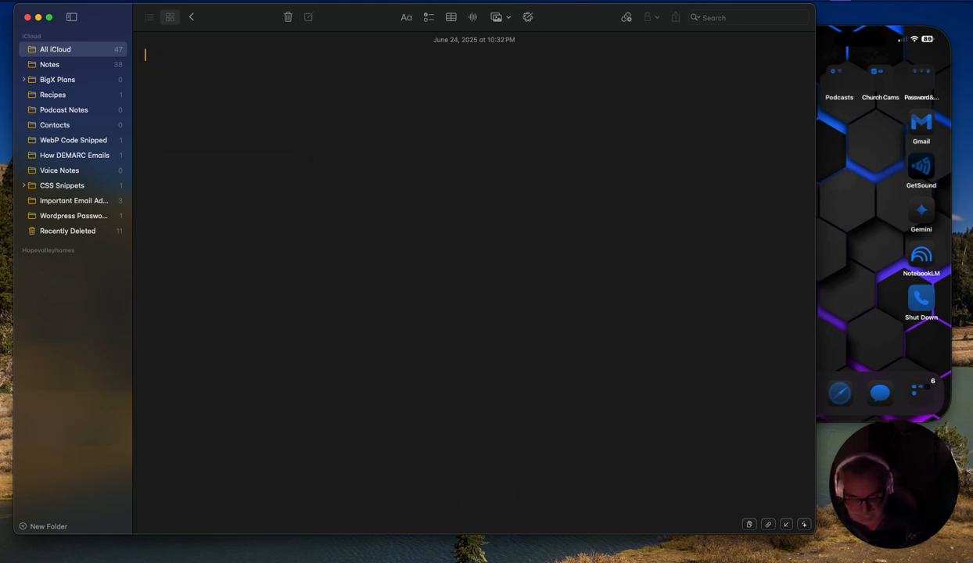
pyautogui.write('Example Note')
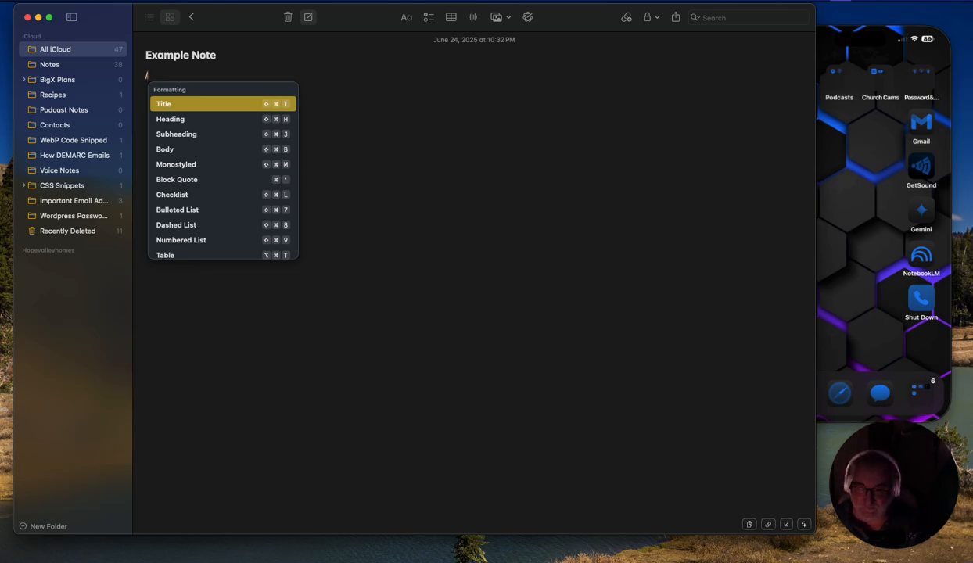
# Add a checklist with two entries, Item 1 and Item2
pyautogui.click(172, 194)
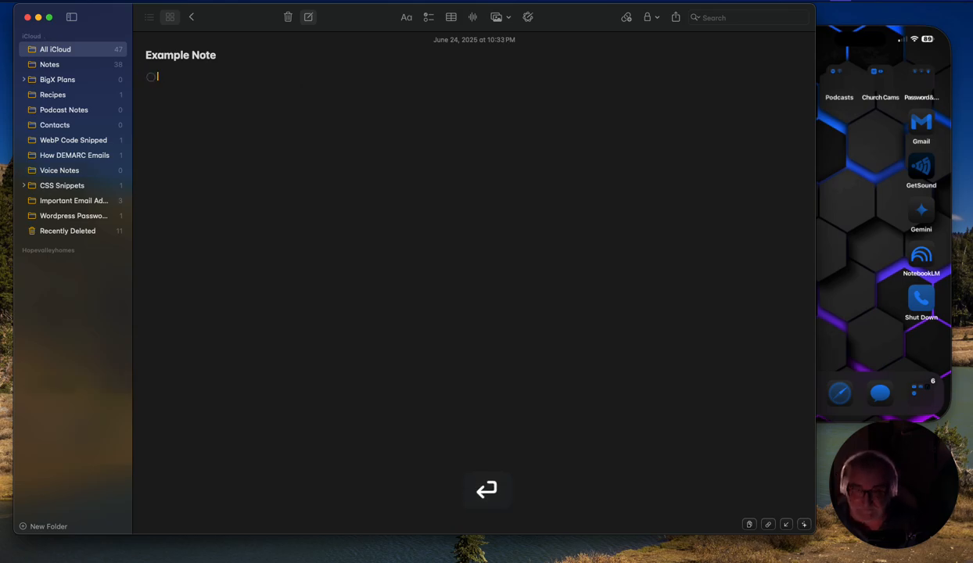
pyautogui.write('item')
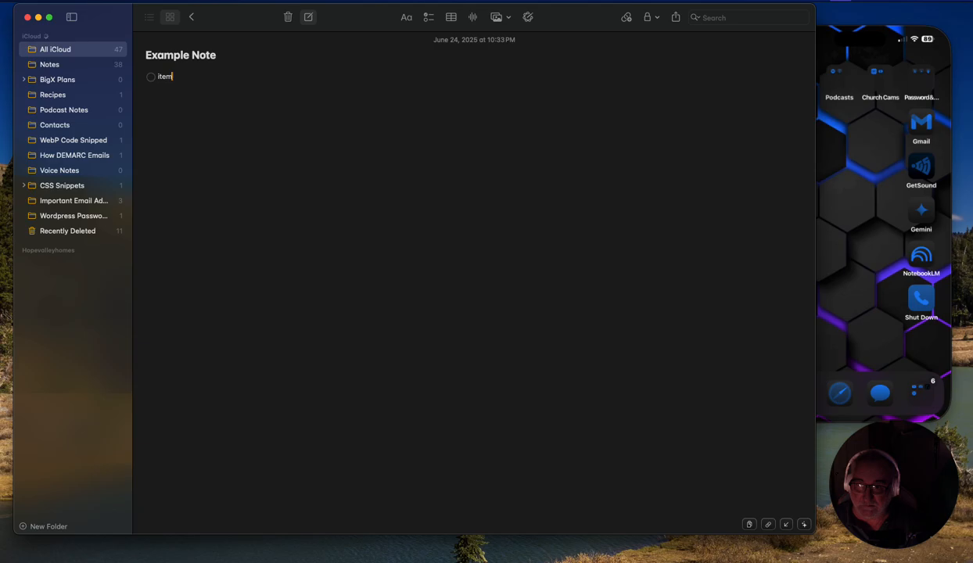
pyautogui.press('return')
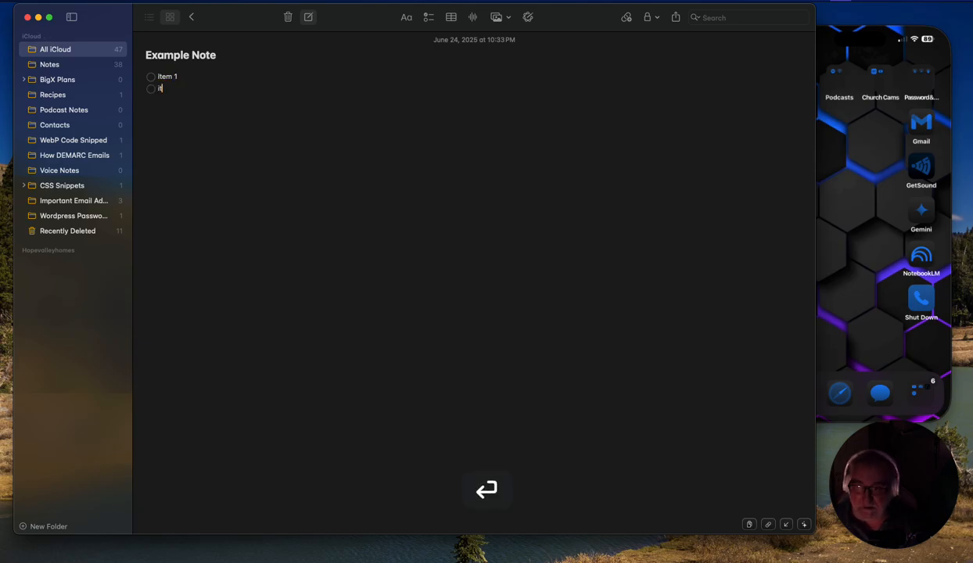
pyautogui.write('item2')
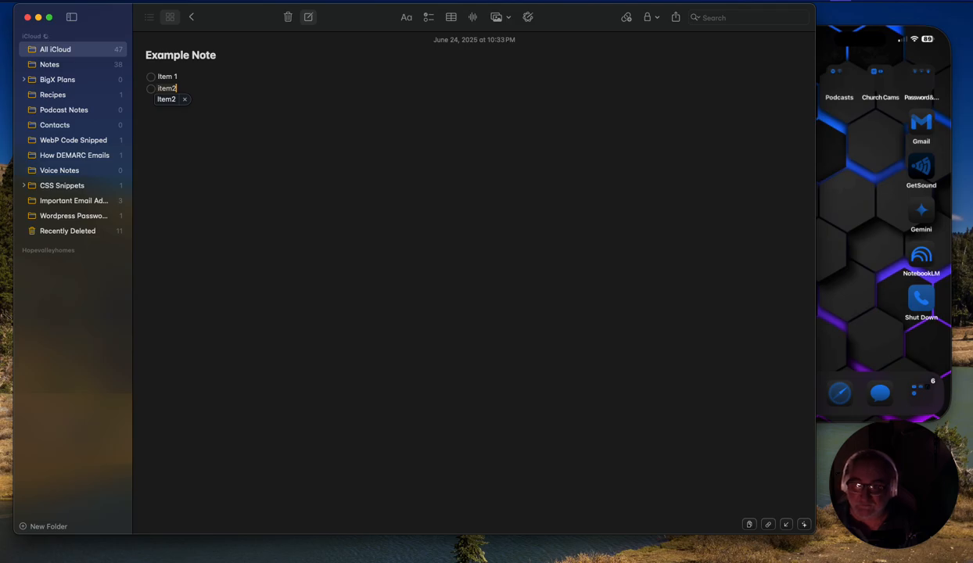
pyautogui.press('return')
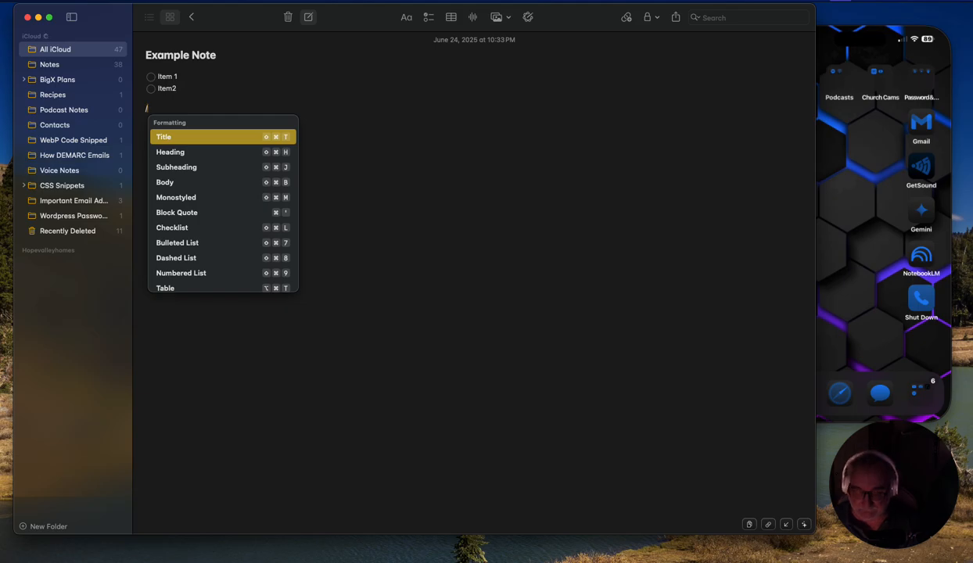
# Add the subheading 'This is a subheading' via the /sub shortcut
pyautogui.write('sub')
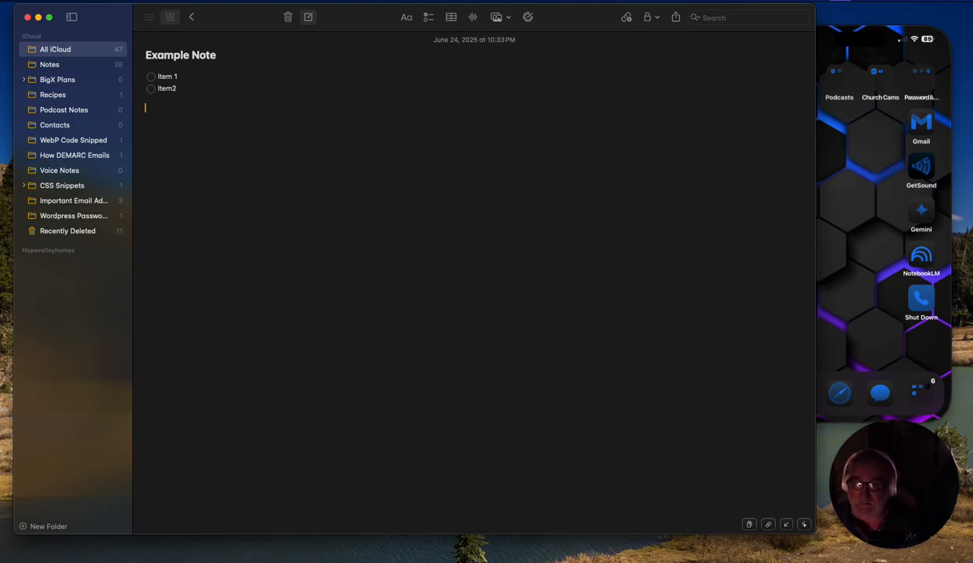
pyautogui.write('This is')
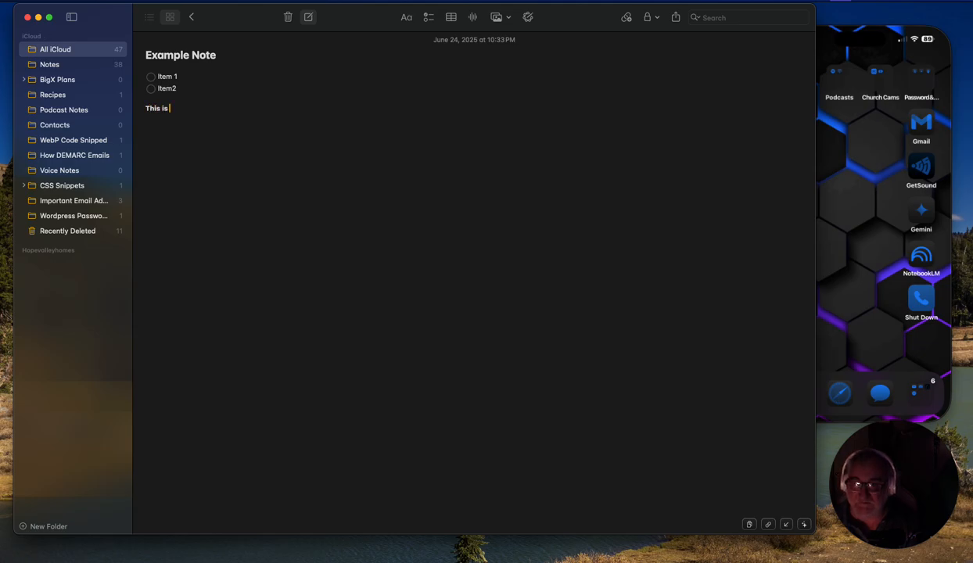
pyautogui.write('a subheading')
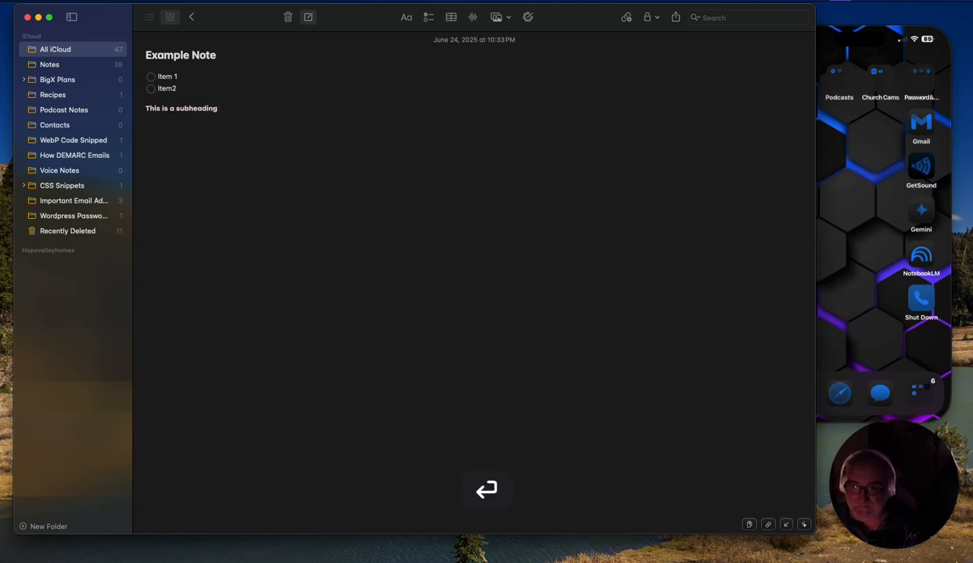
# Write the body line 'This is the body text for this note.' with the typo corrected
pyautogui.write('This is the body tex')
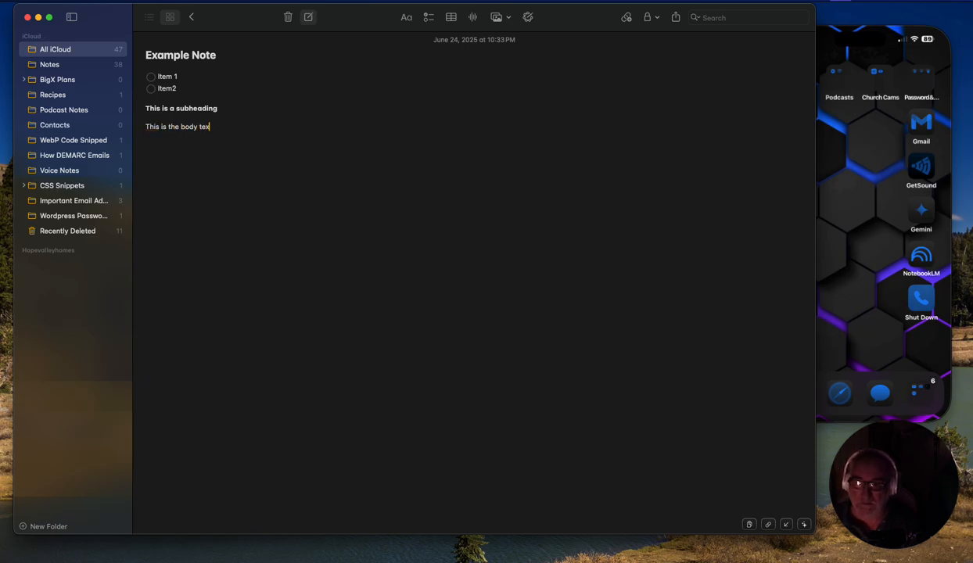
pyautogui.write('for this noe.')
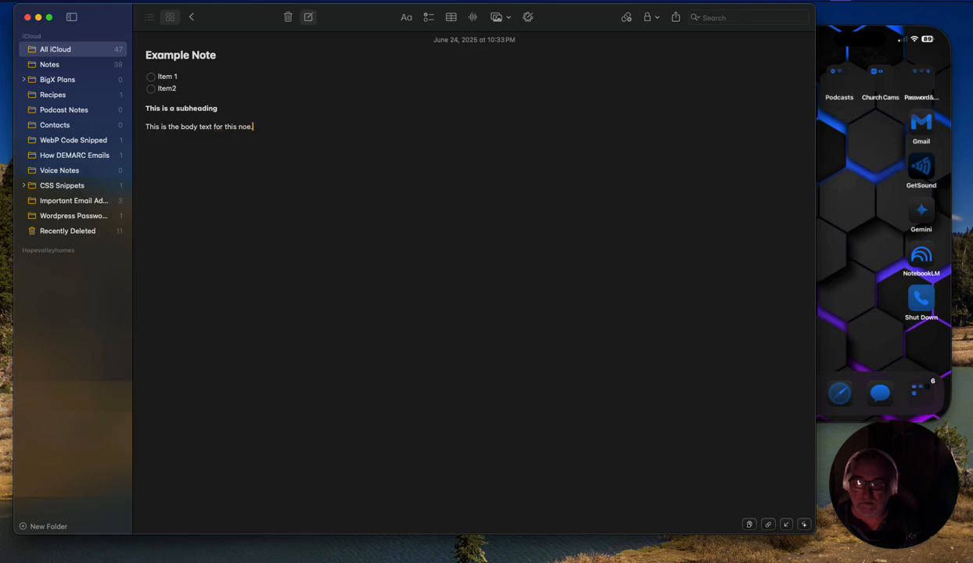
pyautogui.press('backspace')
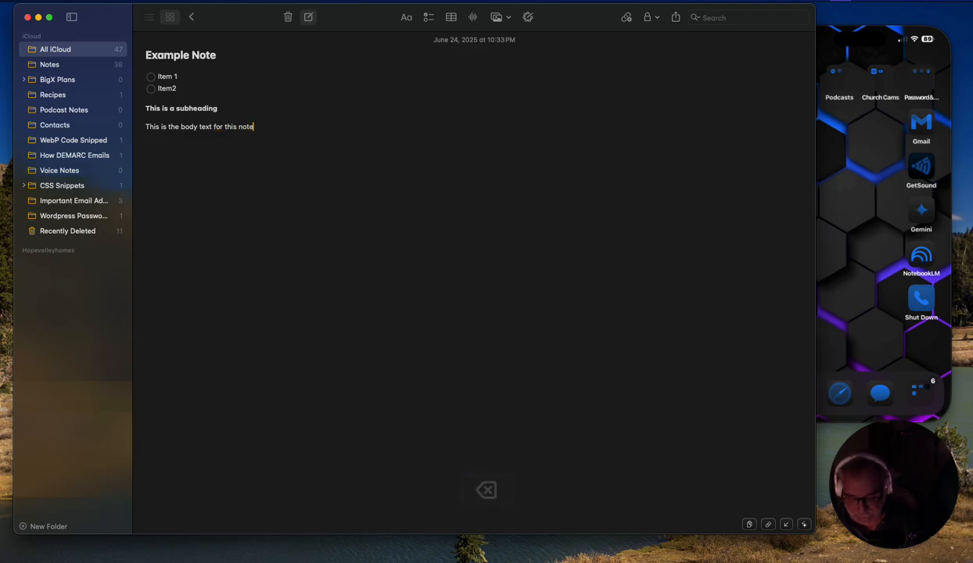
pyautogui.press('Return')
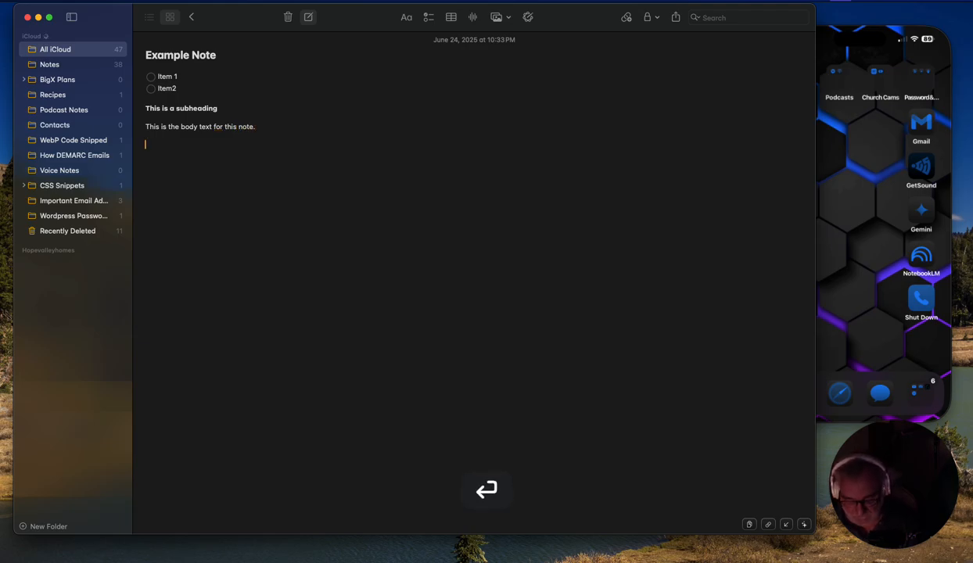
pyautogui.write('/')
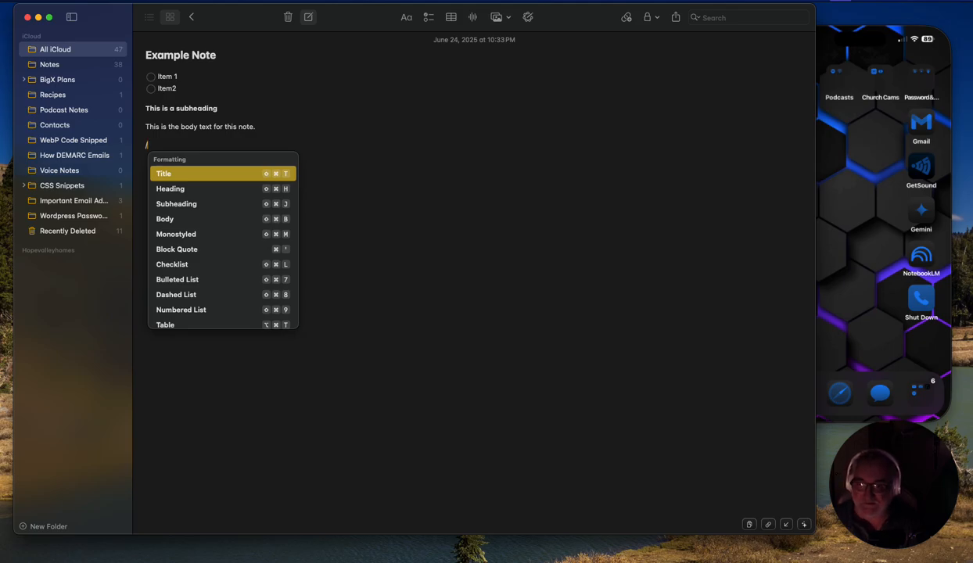
# Add a bulleted list with 'Here is an item' and 'Here is another item'
pyautogui.write('bu')
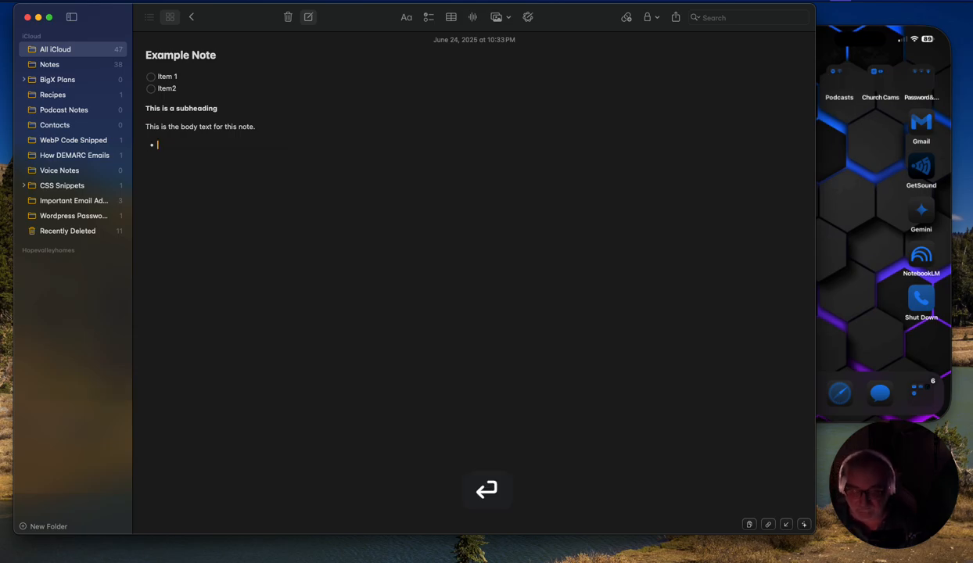
pyautogui.write('Here is an')
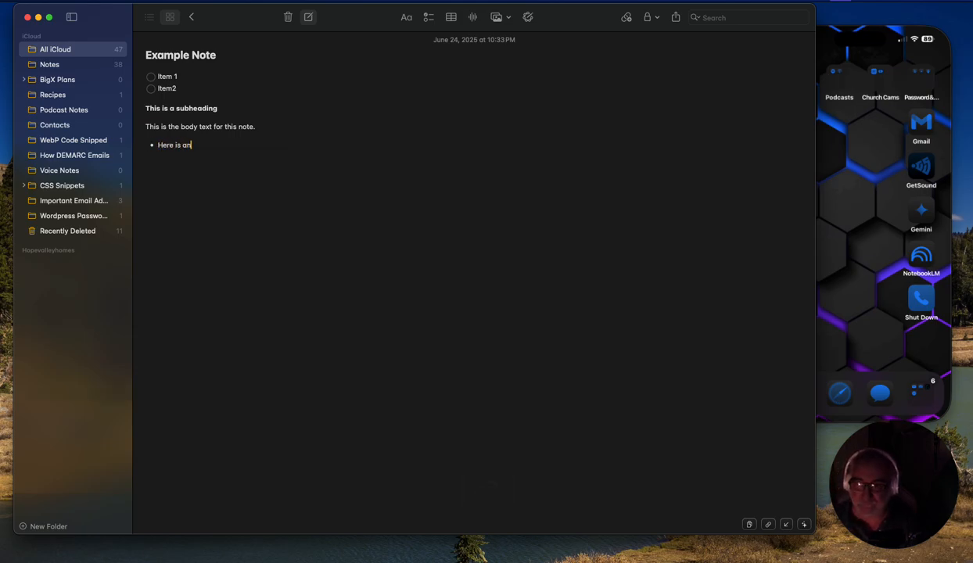
pyautogui.press('return')
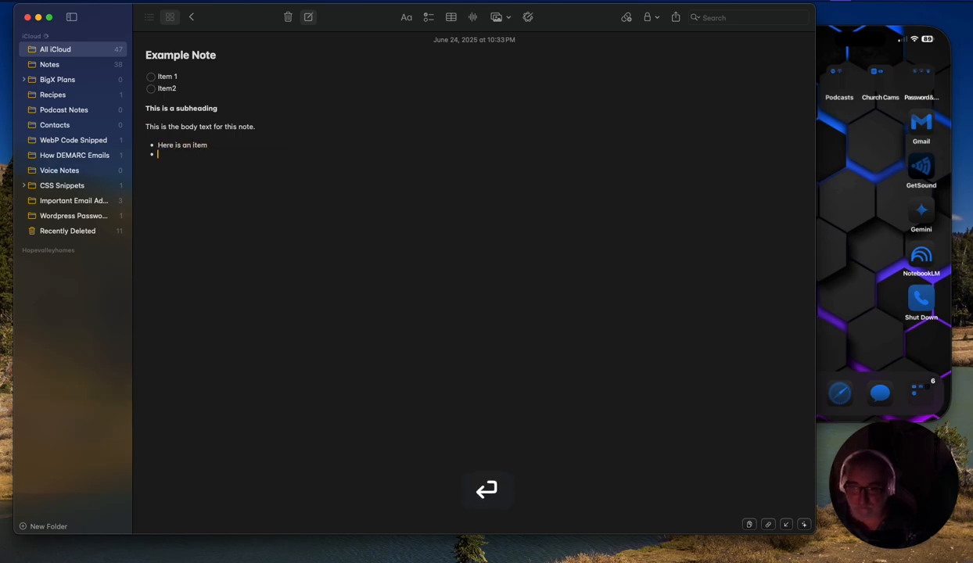
pyautogui.write('Here is another item')
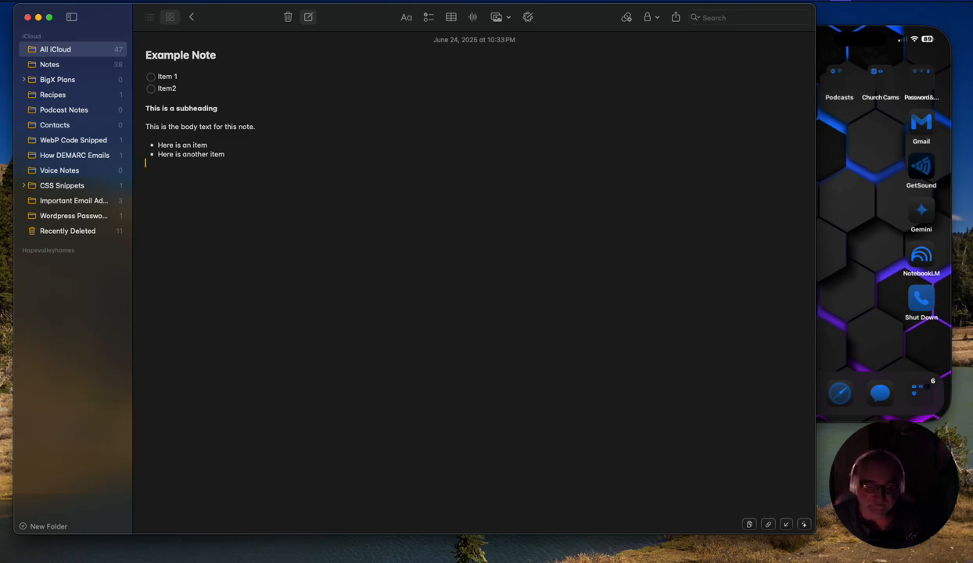
pyautogui.moveTo(265, 6)
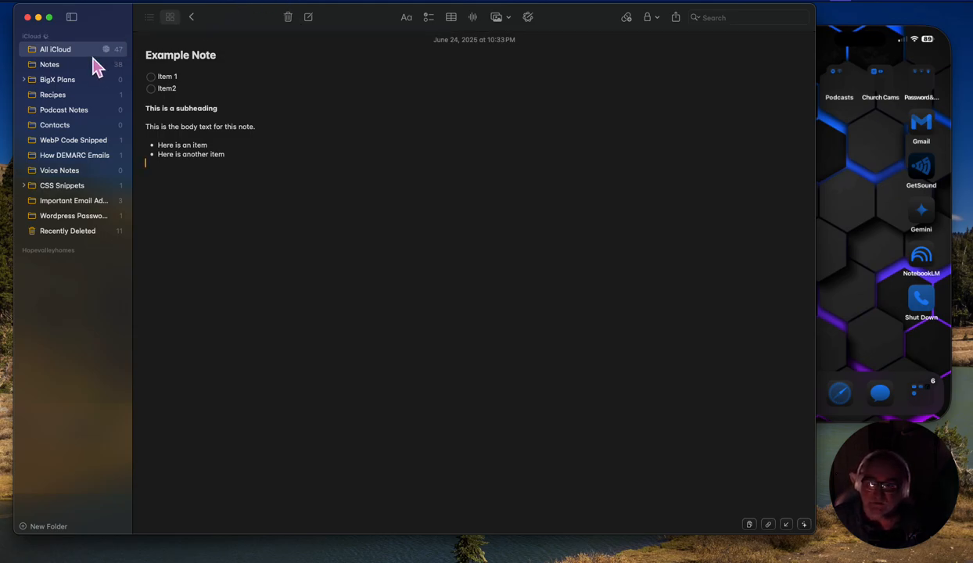
pyautogui.moveTo(151, 29)
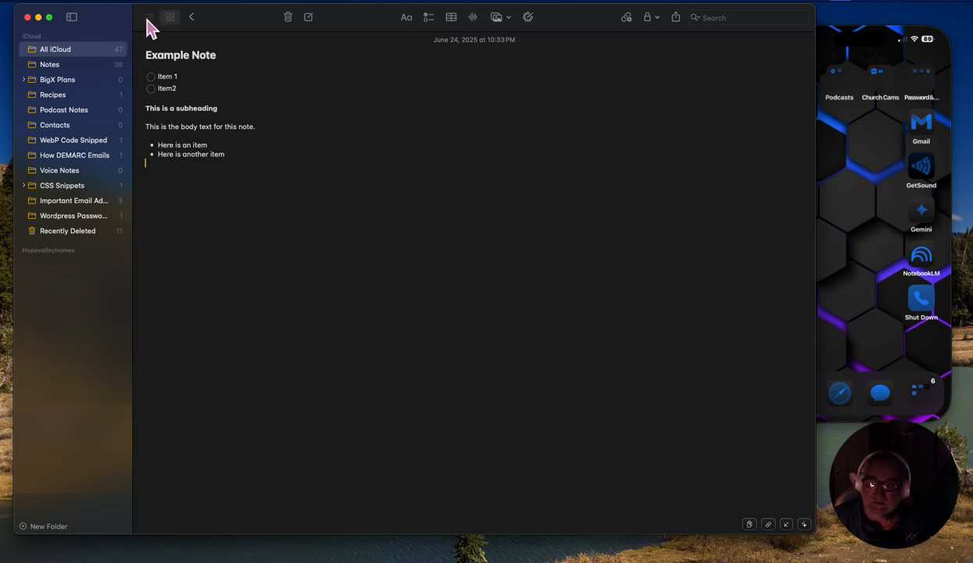
# Return to the gallery of all notes, where Example Note appears under Today
pyautogui.click(170, 17)
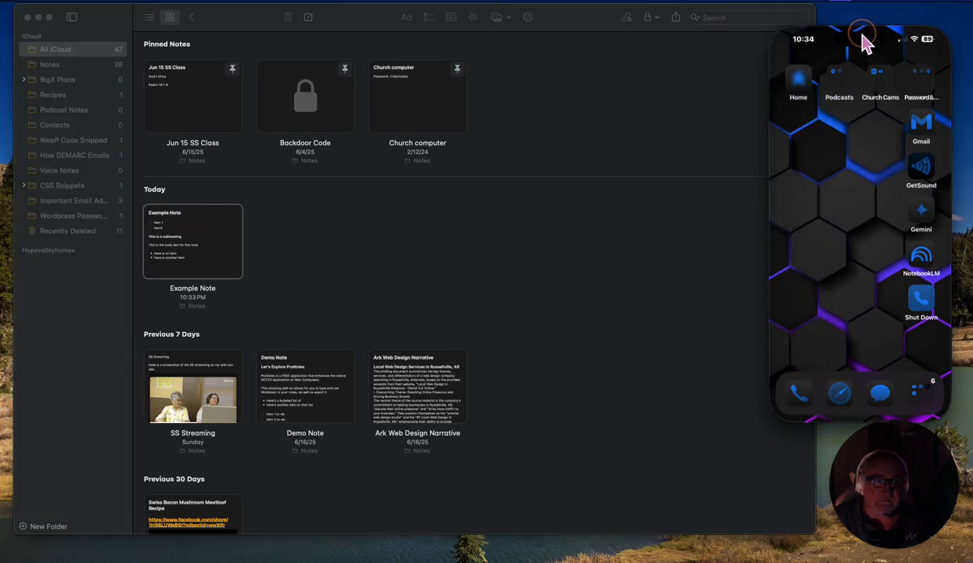
pyautogui.moveTo(835, 178)
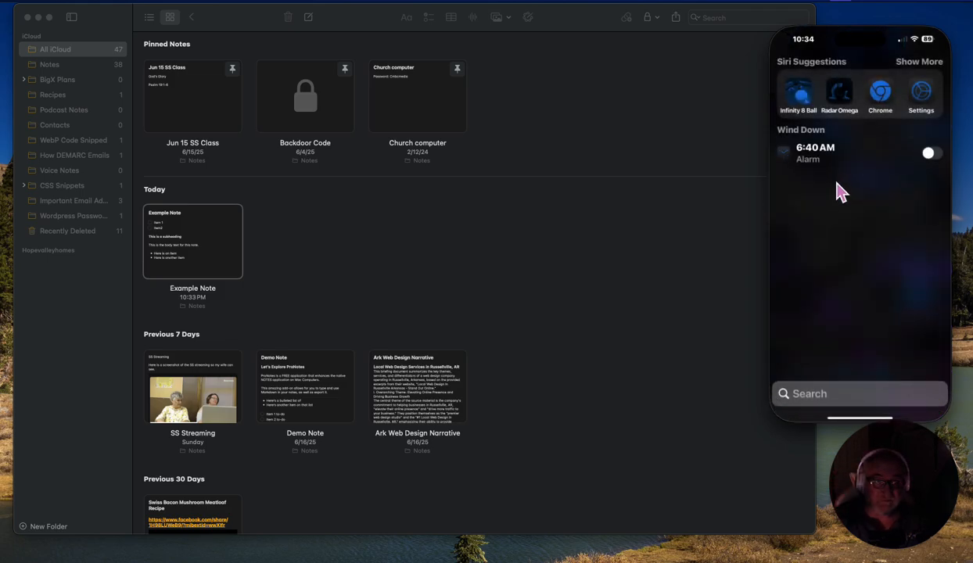
pyautogui.moveTo(844, 391)
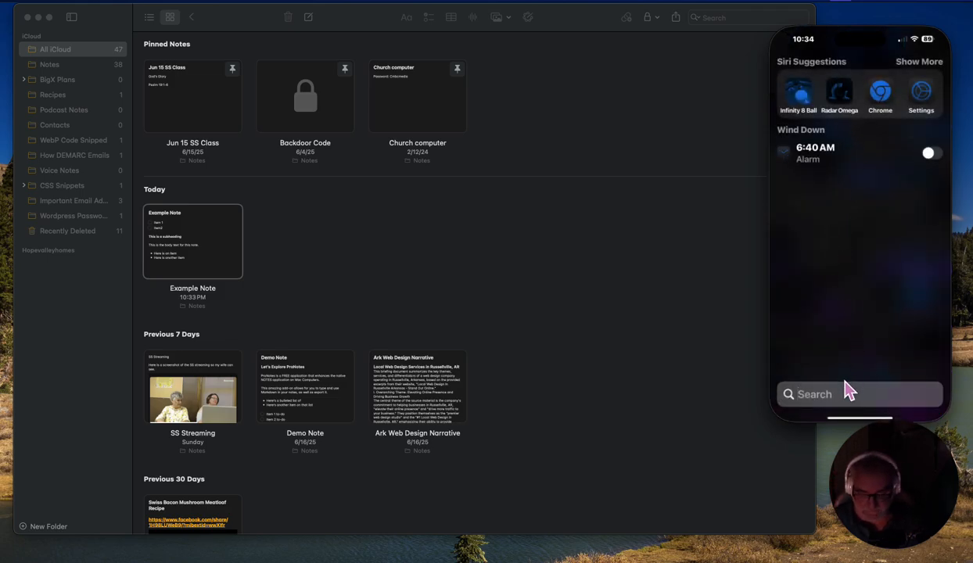
# Open Notes on the mirrored iPhone, authenticate with the Mac password, and open Demo Note on the Mac
pyautogui.write('notes')
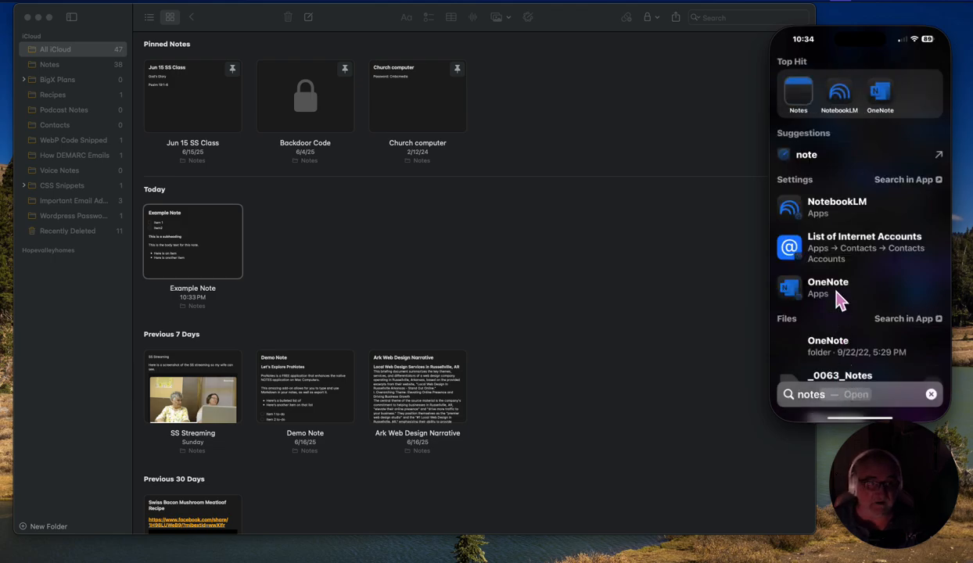
pyautogui.click(798, 94)
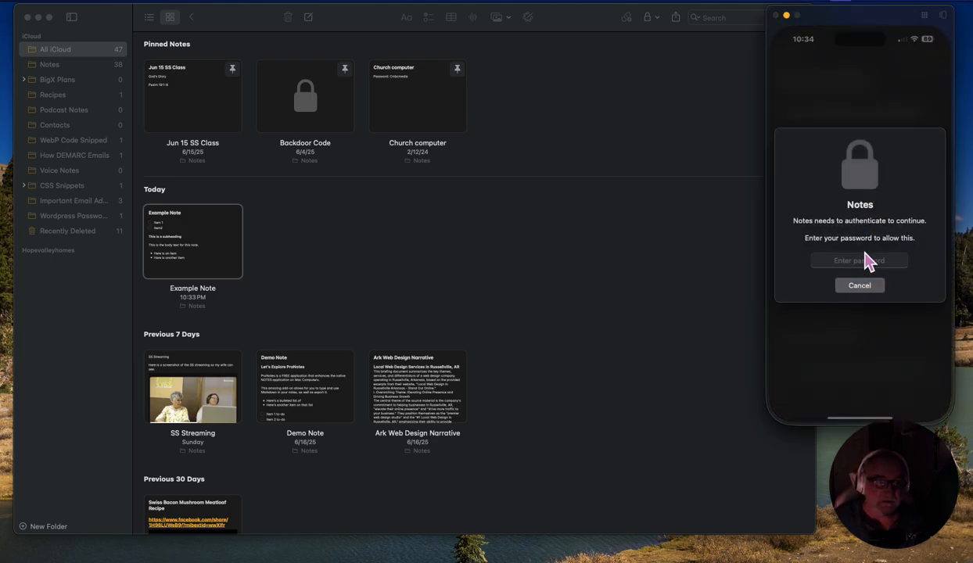
pyautogui.click(859, 260)
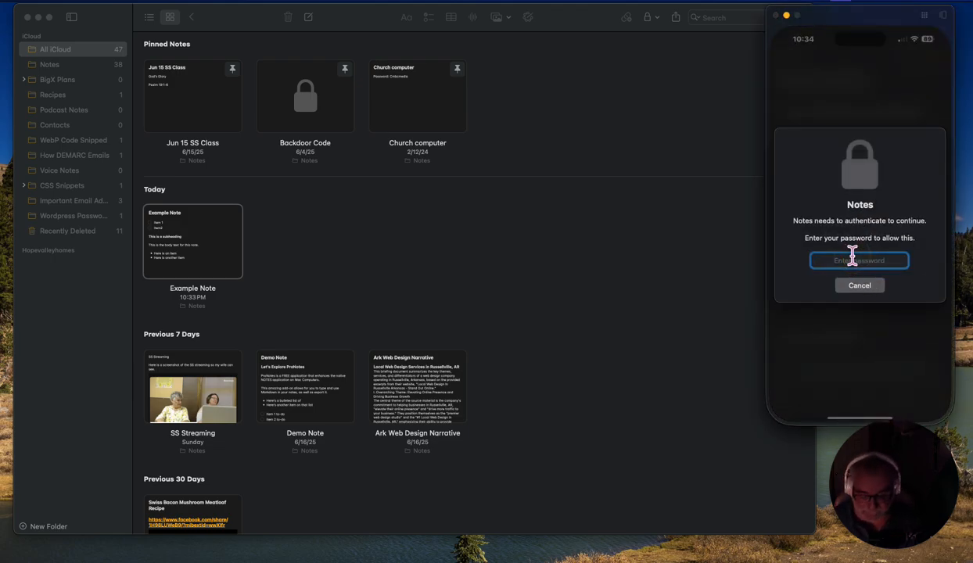
pyautogui.write('password')
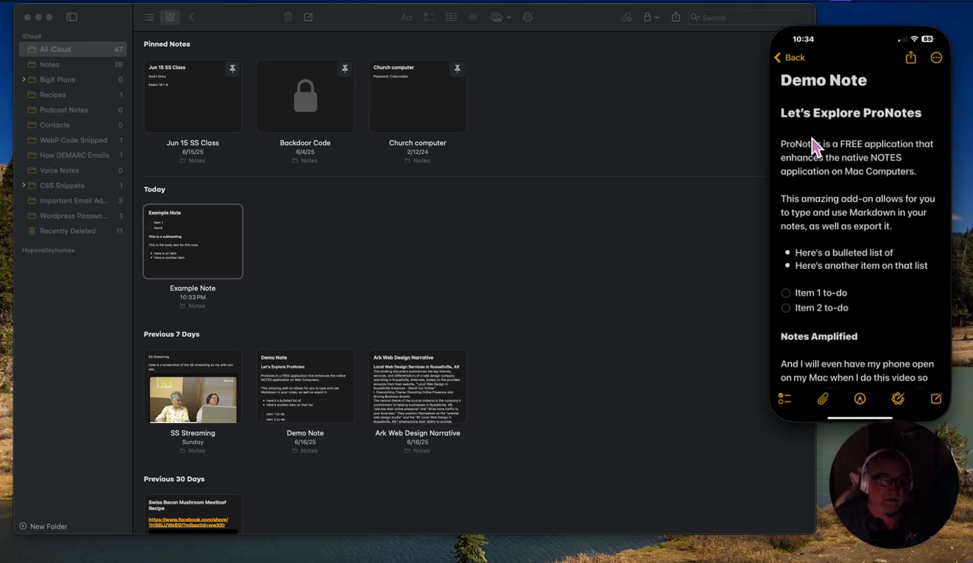
pyautogui.moveTo(814, 272)
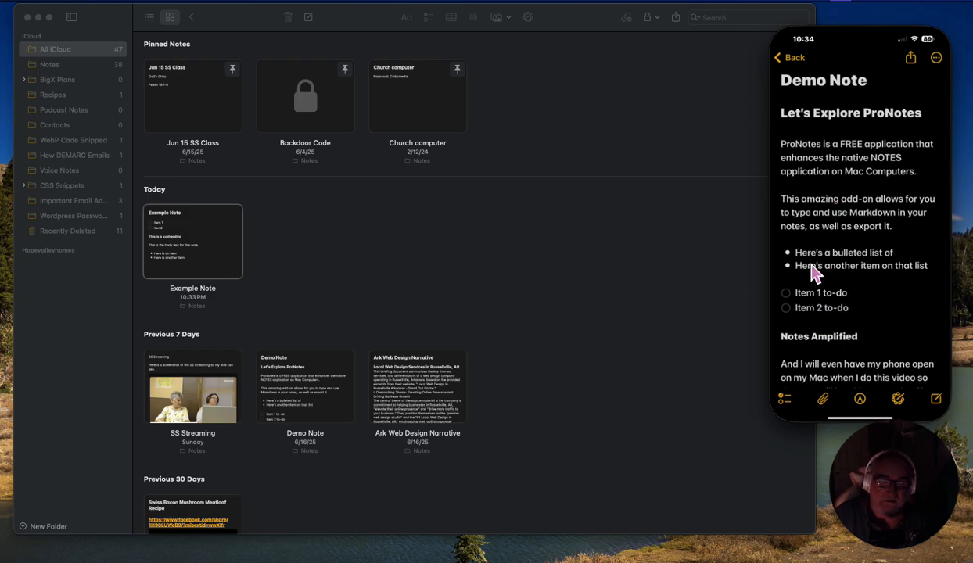
pyautogui.moveTo(201, 266)
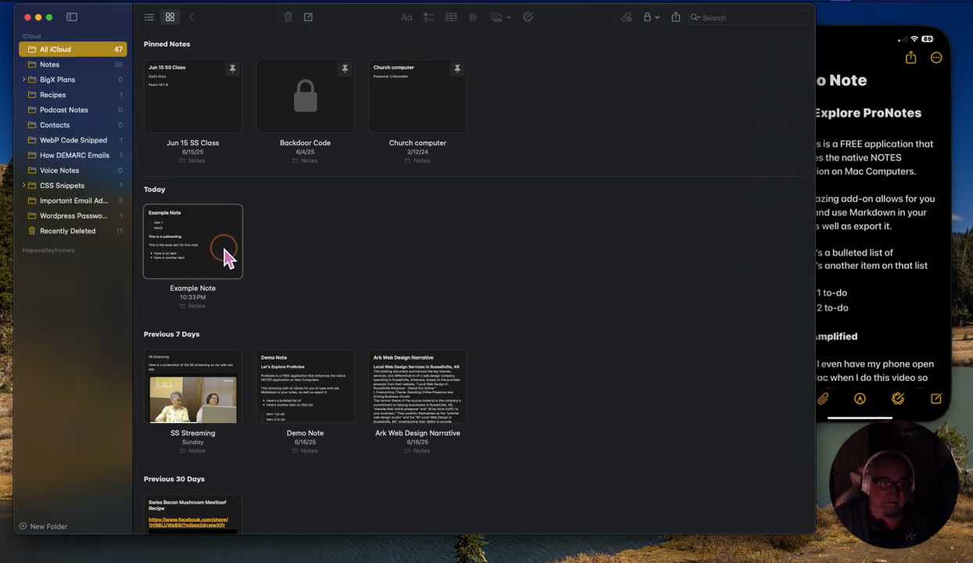
pyautogui.moveTo(223, 237)
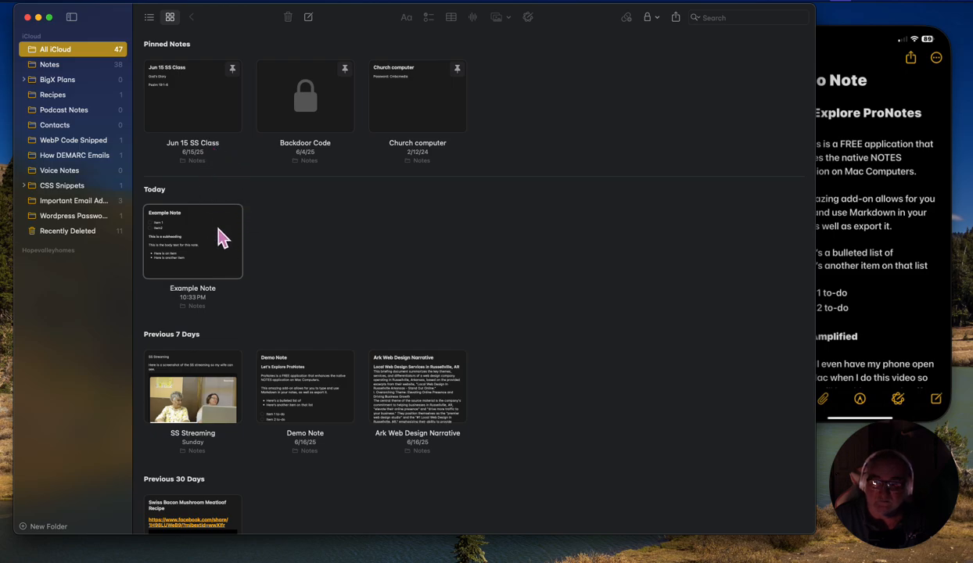
pyautogui.moveTo(333, 364)
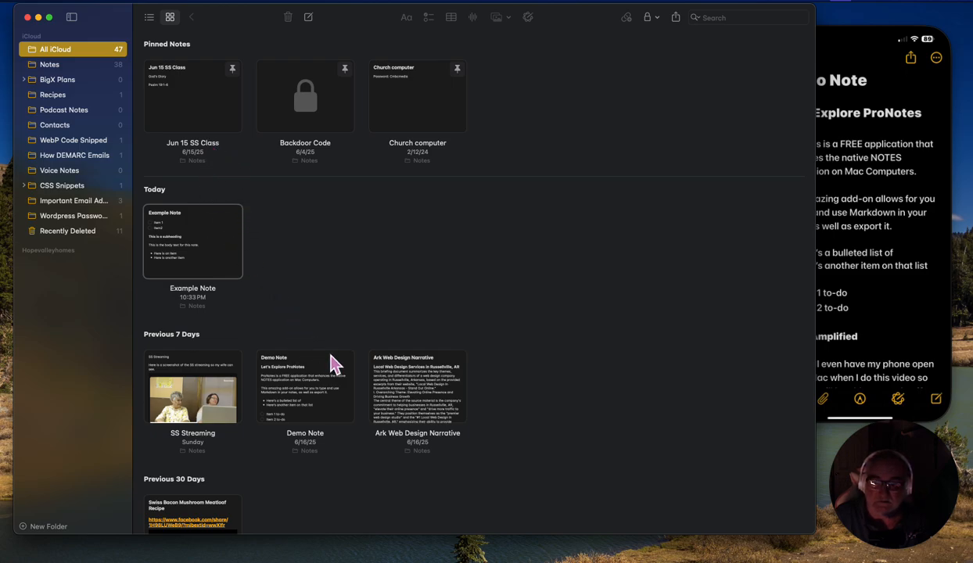
pyautogui.click(305, 385)
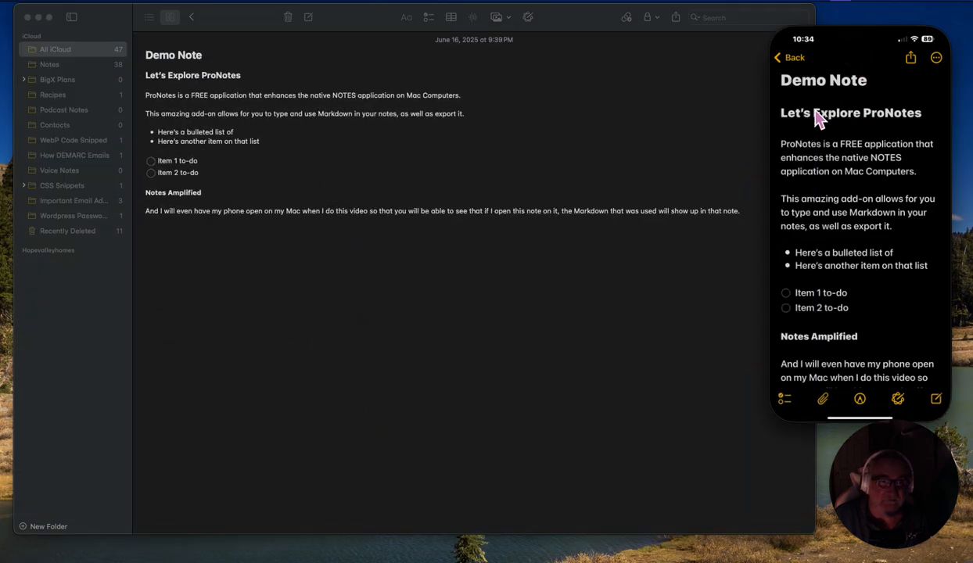
pyautogui.moveTo(904, 164)
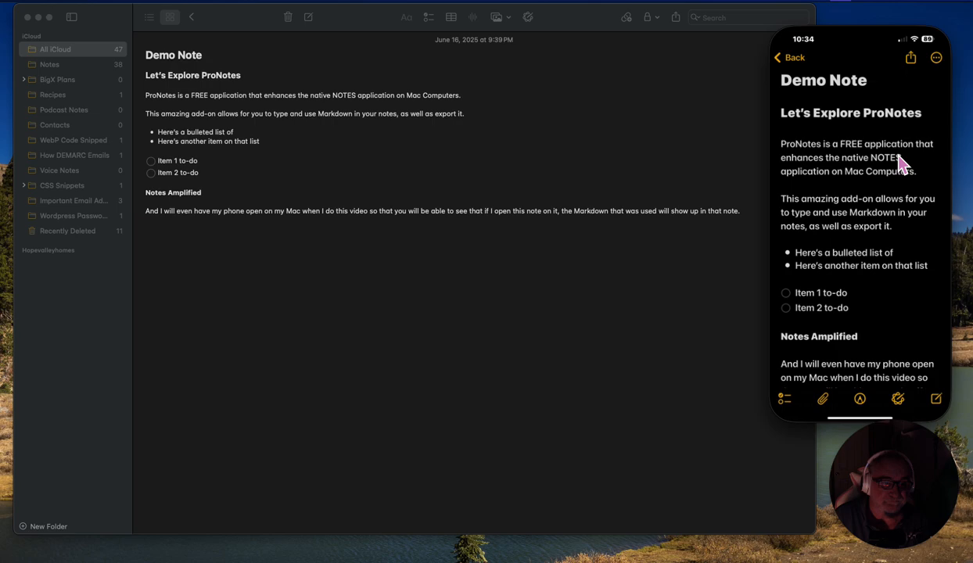
pyautogui.moveTo(845, 349)
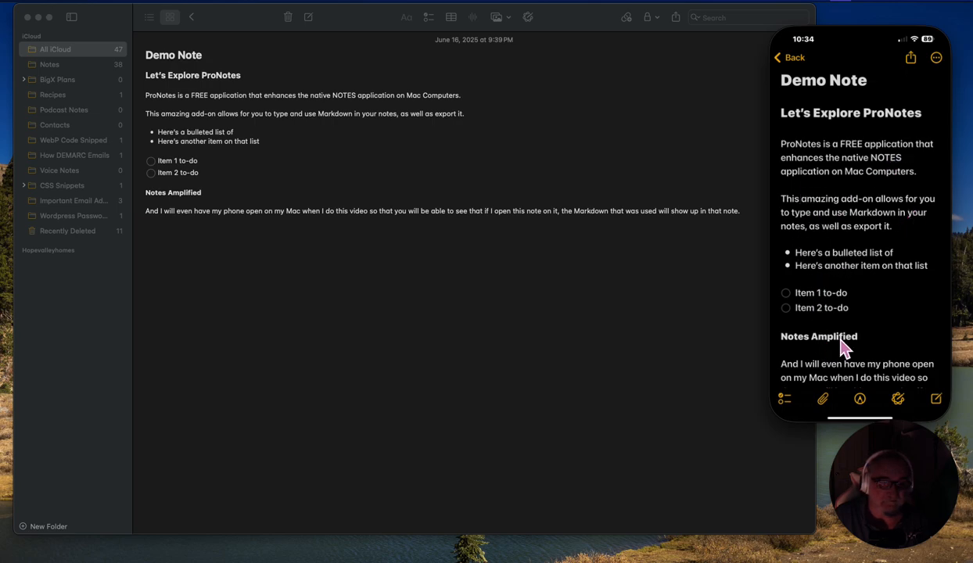
pyautogui.moveTo(346, 39)
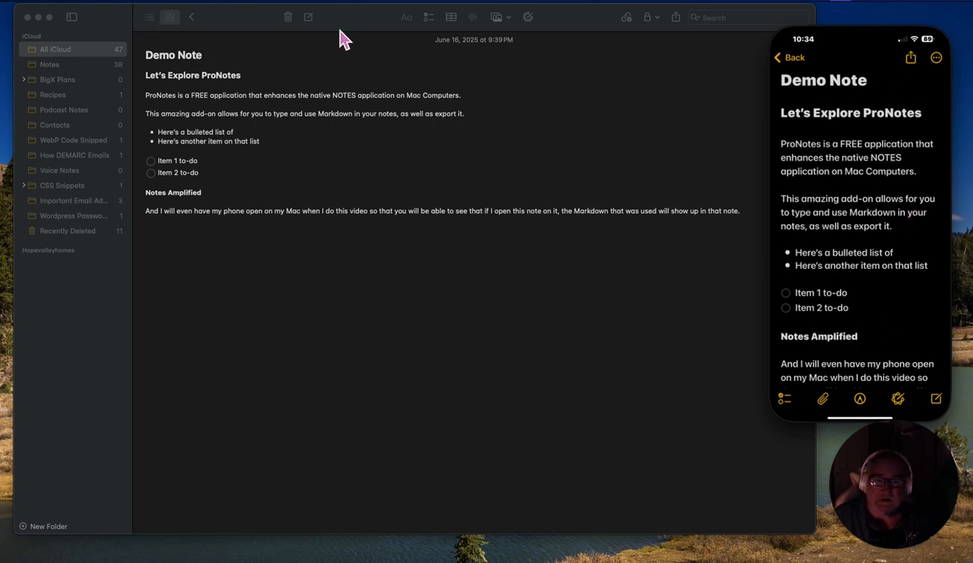
# Compare Demo Note with the phone, then return to the notes gallery on the Mac
pyautogui.click(788, 57)
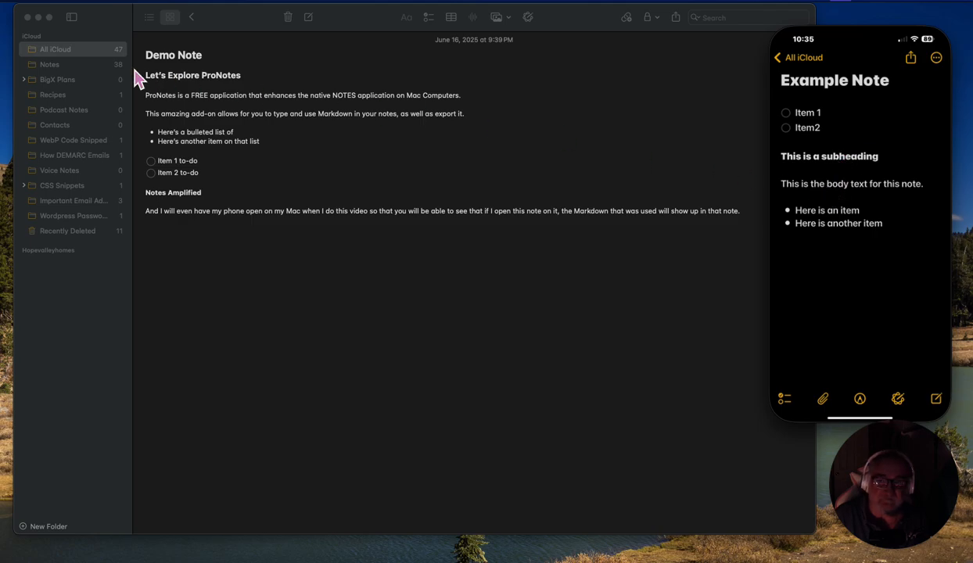
pyautogui.click(170, 17)
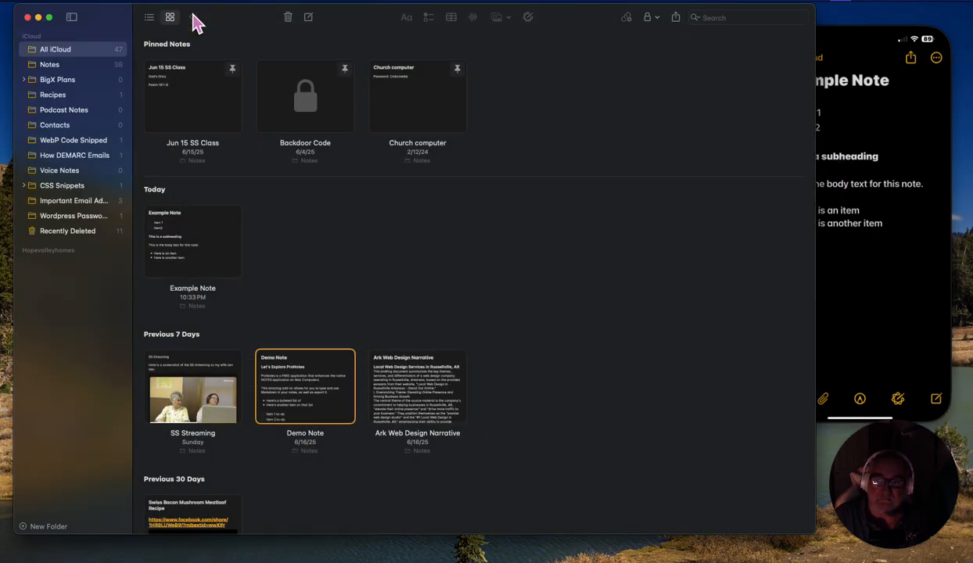
# Open Example Note on the Mac, matching the synced copy on the phone
pyautogui.click(192, 241)
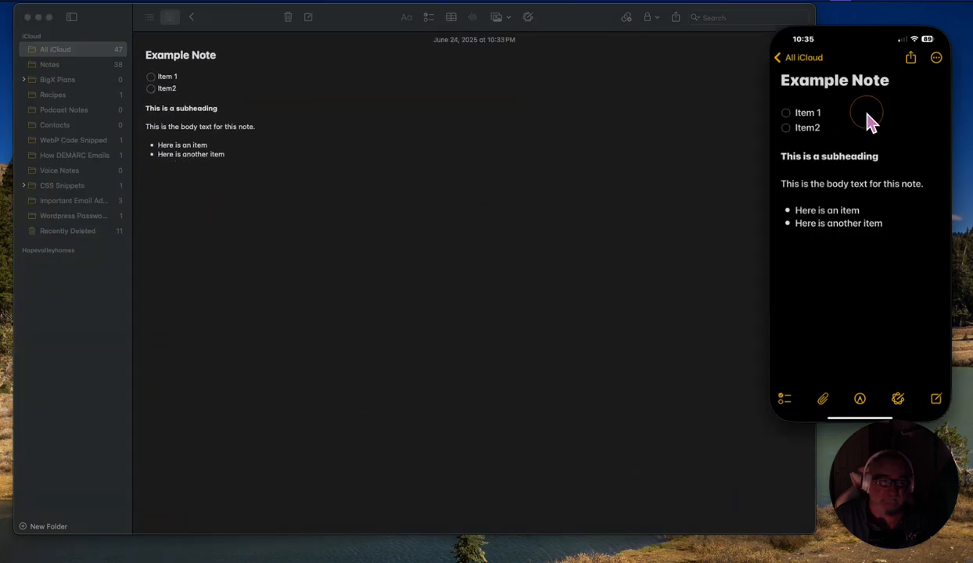
pyautogui.moveTo(827, 264)
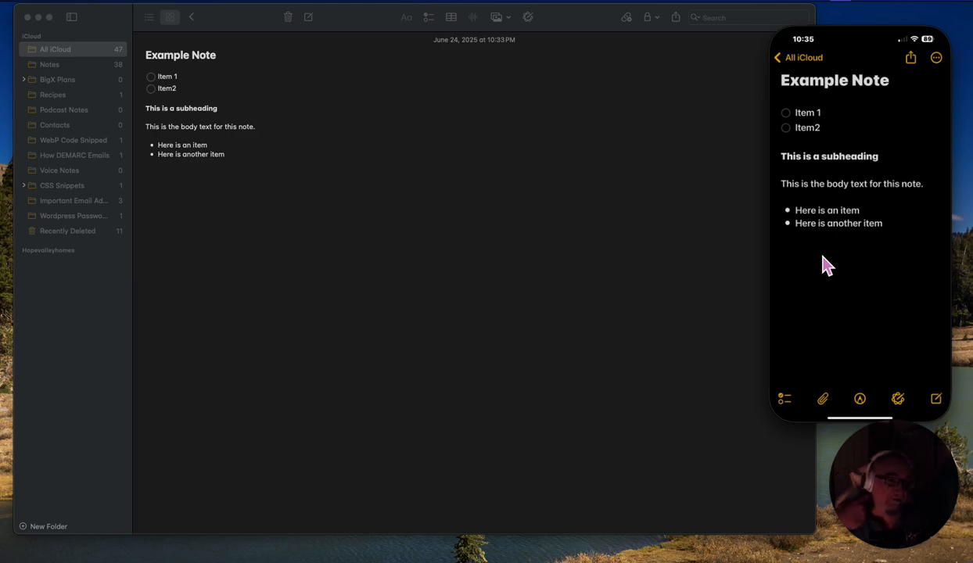
pyautogui.moveTo(351, 25)
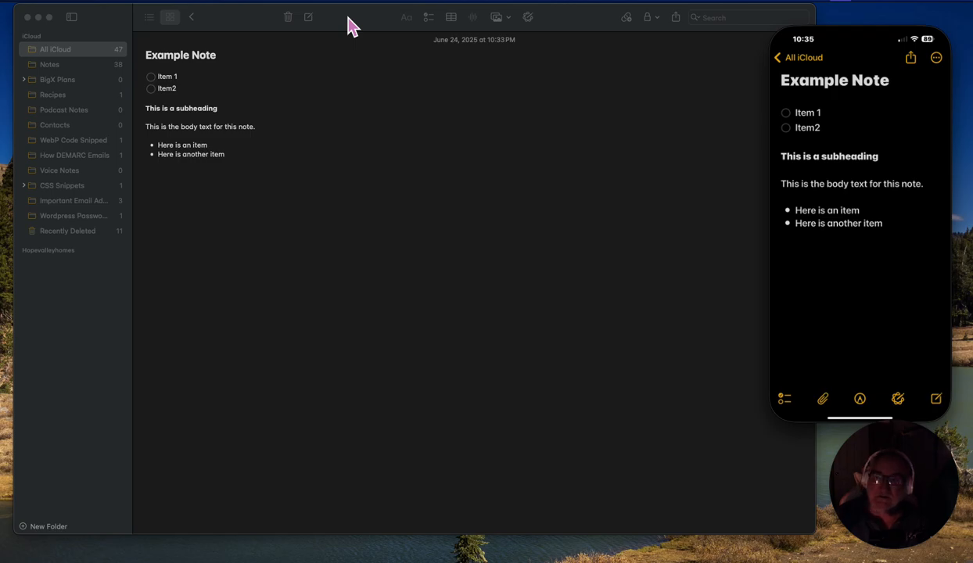
pyautogui.moveTo(22, 154)
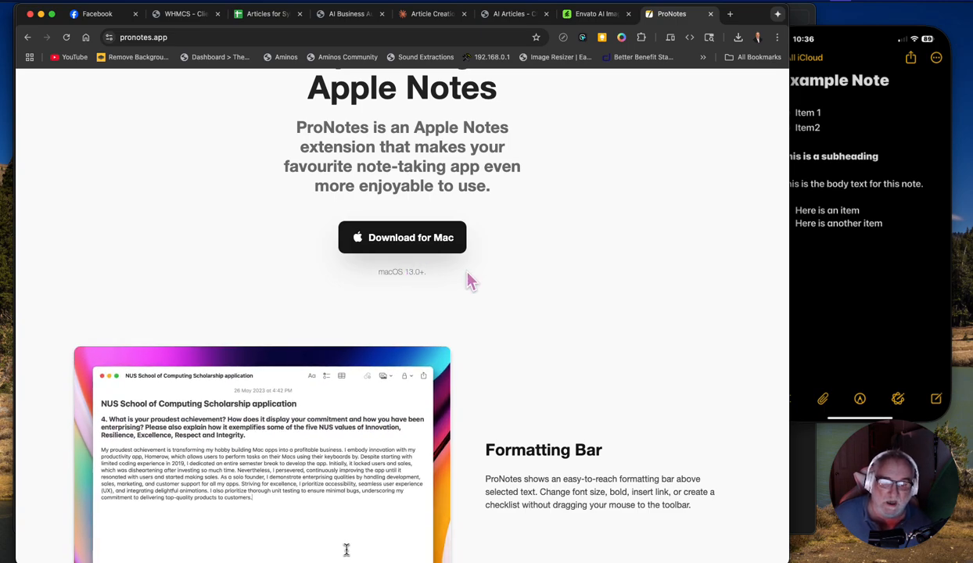
# Scroll the ProNotes website down to the Write in Markdown shortcuts section
pyautogui.scroll(-3)
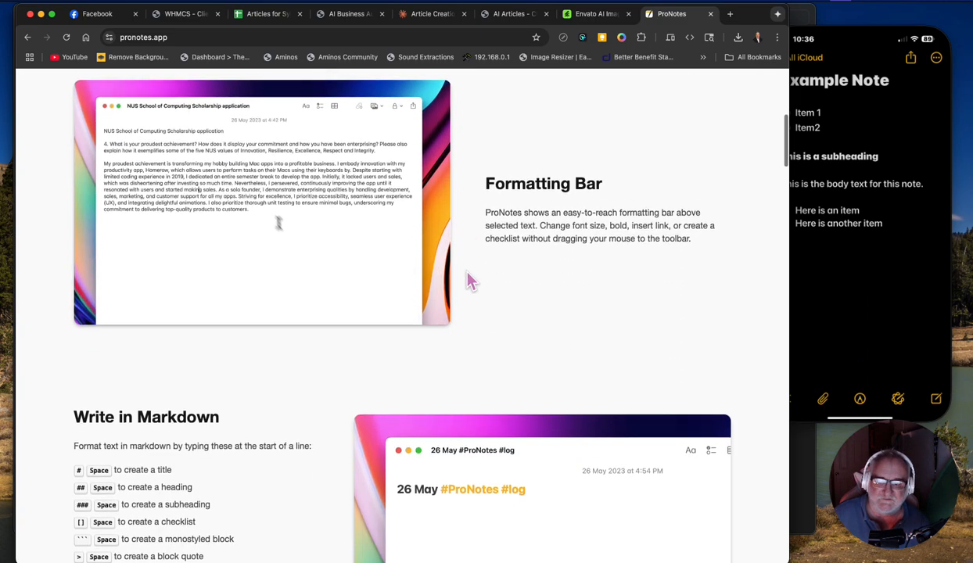
pyautogui.scroll(-3)
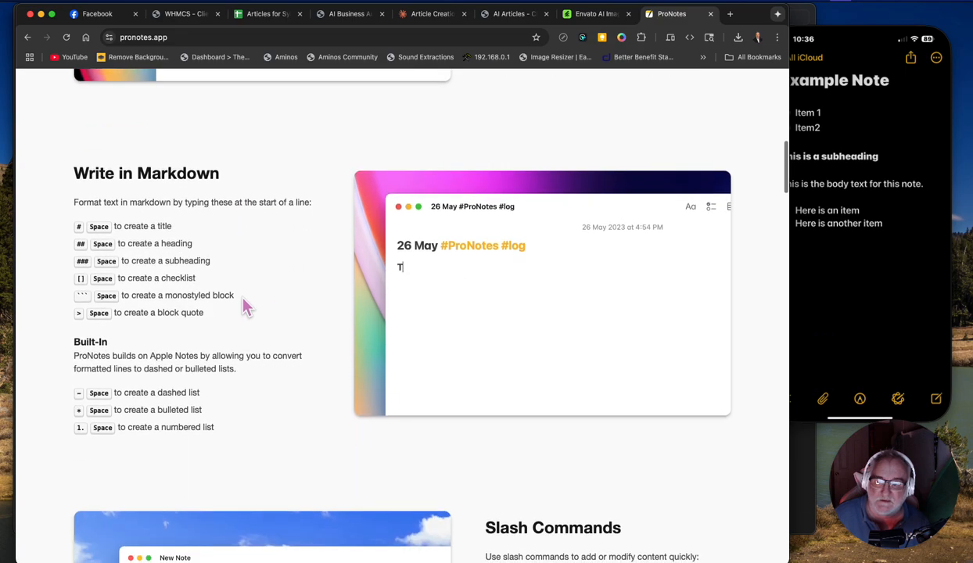
pyautogui.scroll(-3)
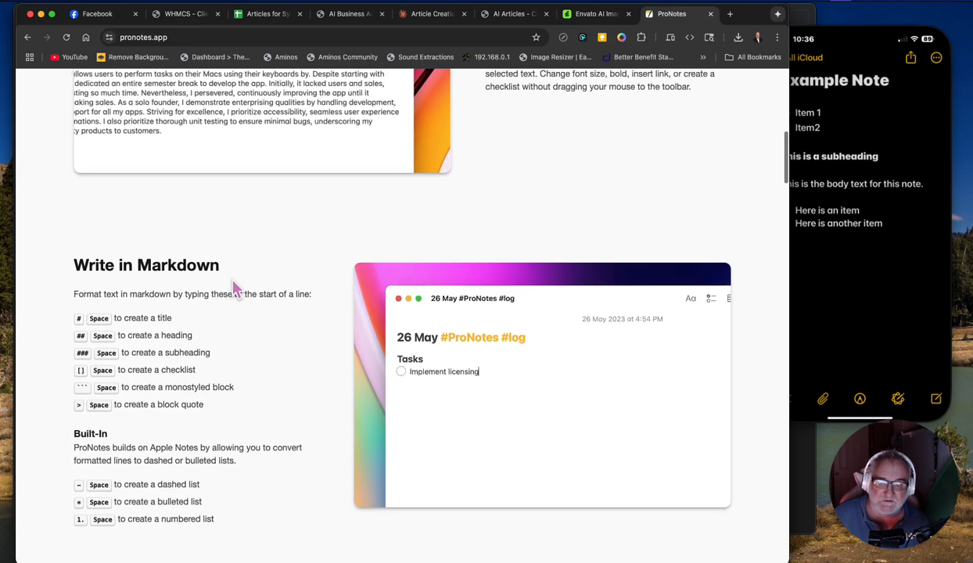
pyautogui.scroll(-3)
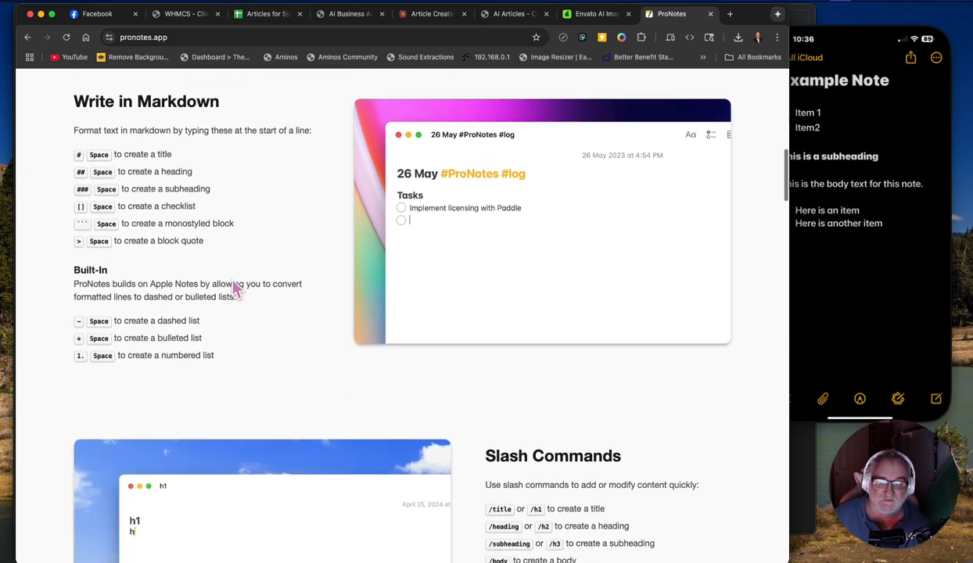
pyautogui.scroll(-3)
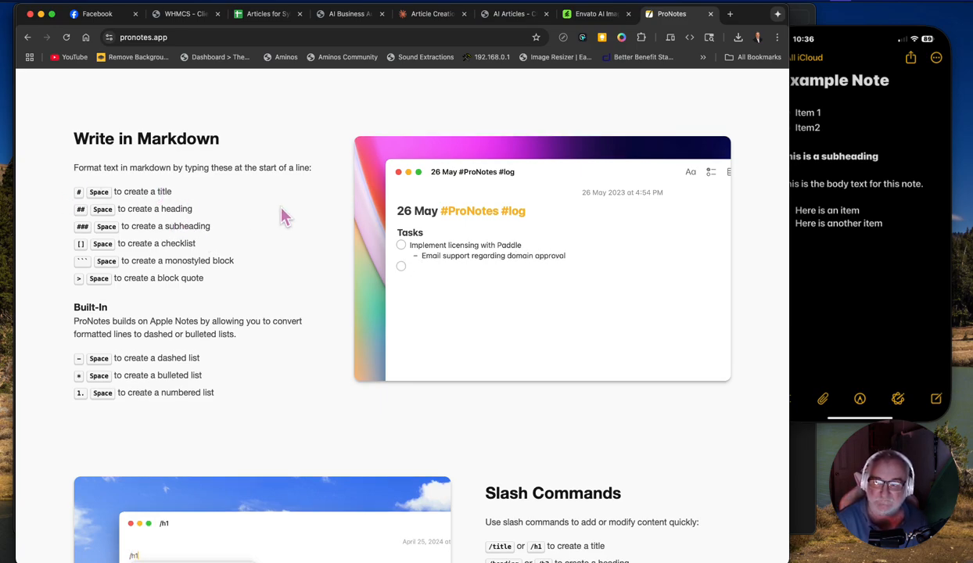
# Type sample task text: 'Finish landing page', 'Implement licensing', 'Email support regarding do...', 'landing page'
pyautogui.write('Finish landing page')
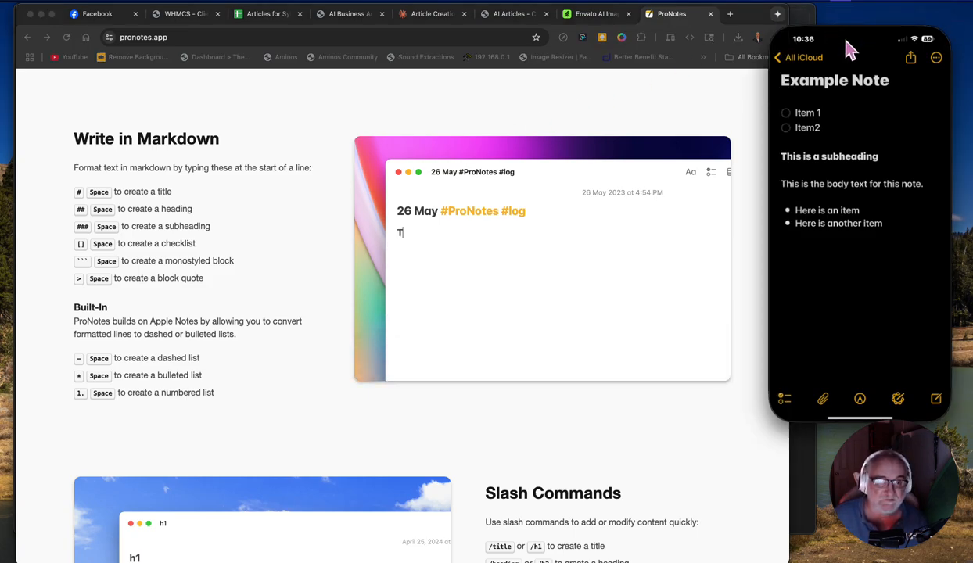
pyautogui.write('asks')
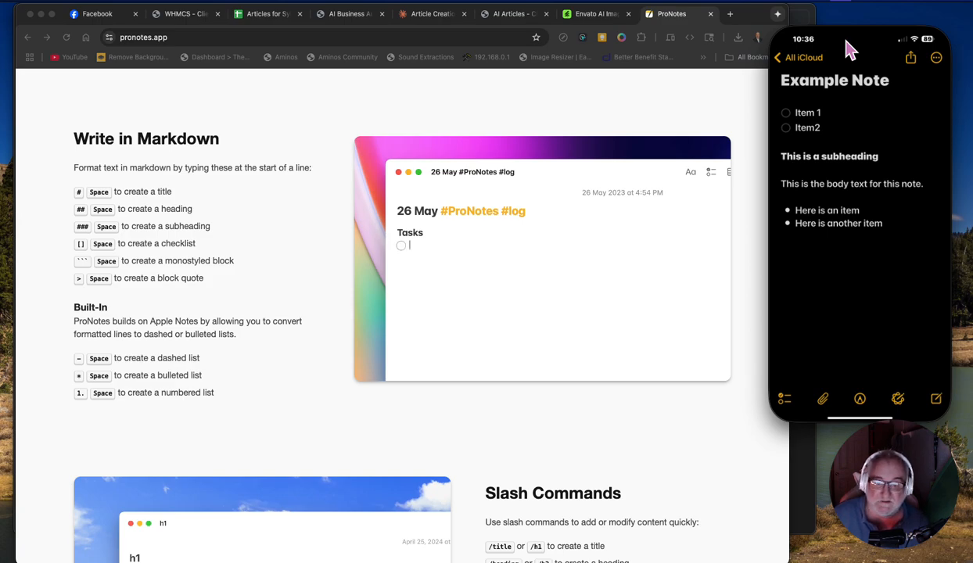
pyautogui.write('Implement licensing with Paddle')
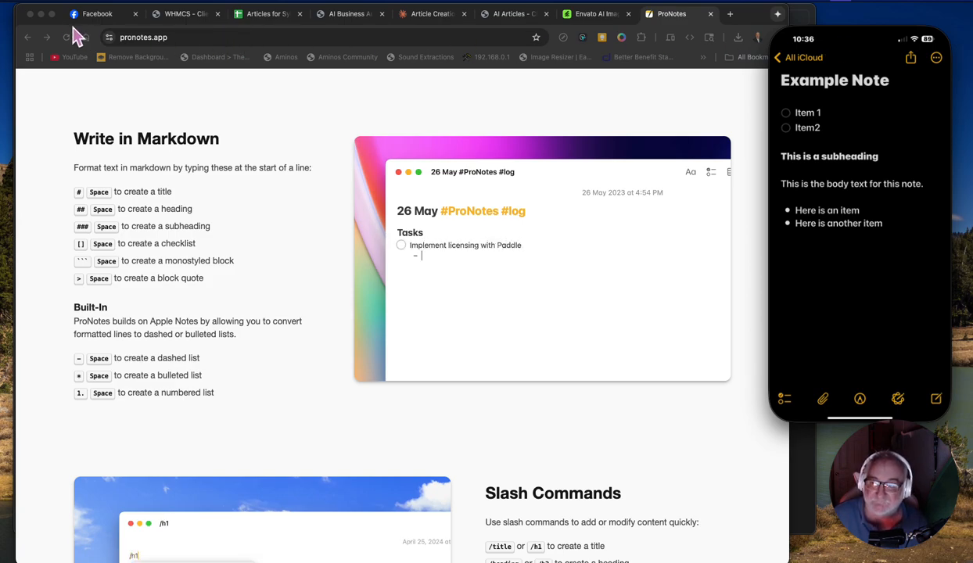
pyautogui.write('Email')
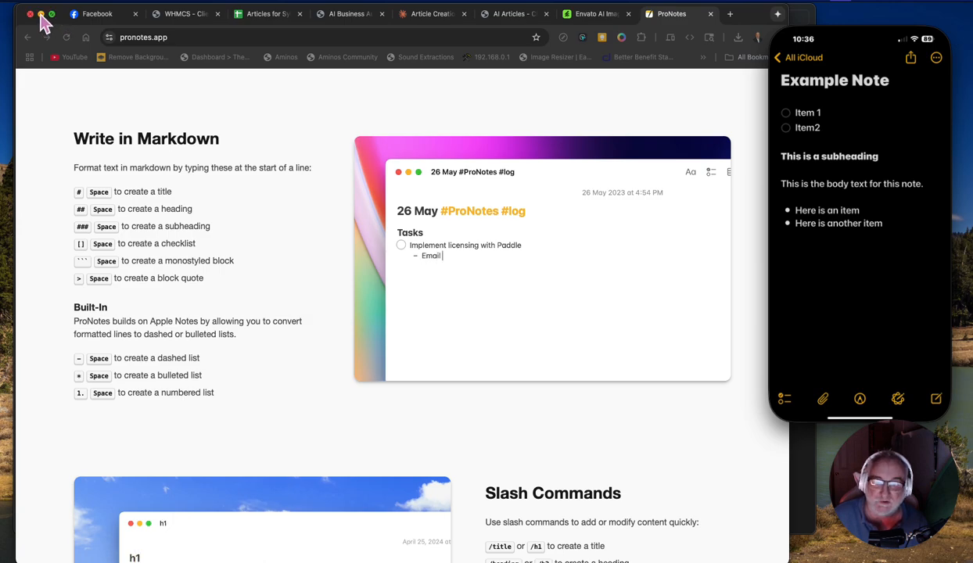
pyautogui.write('support regarding domain approva')
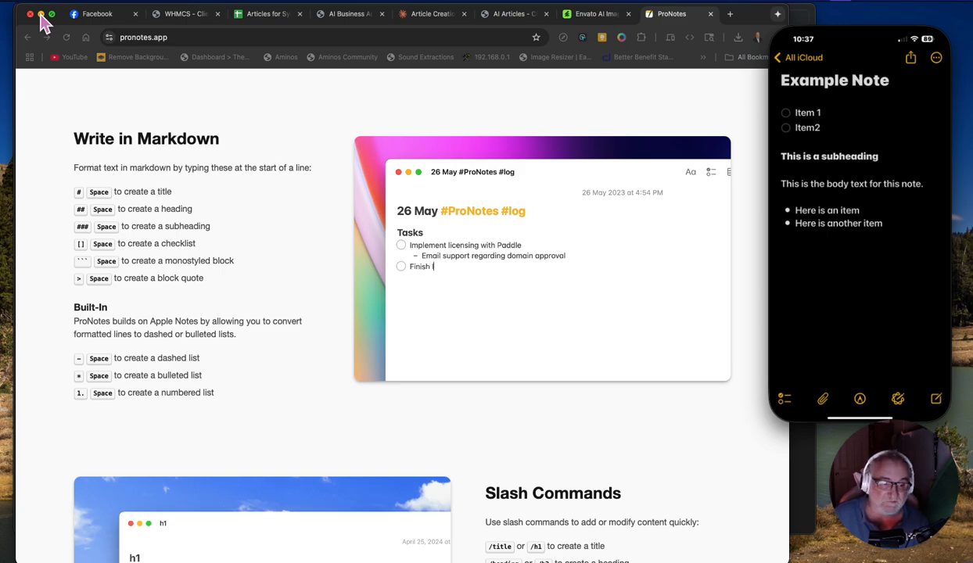
pyautogui.write('landing page')
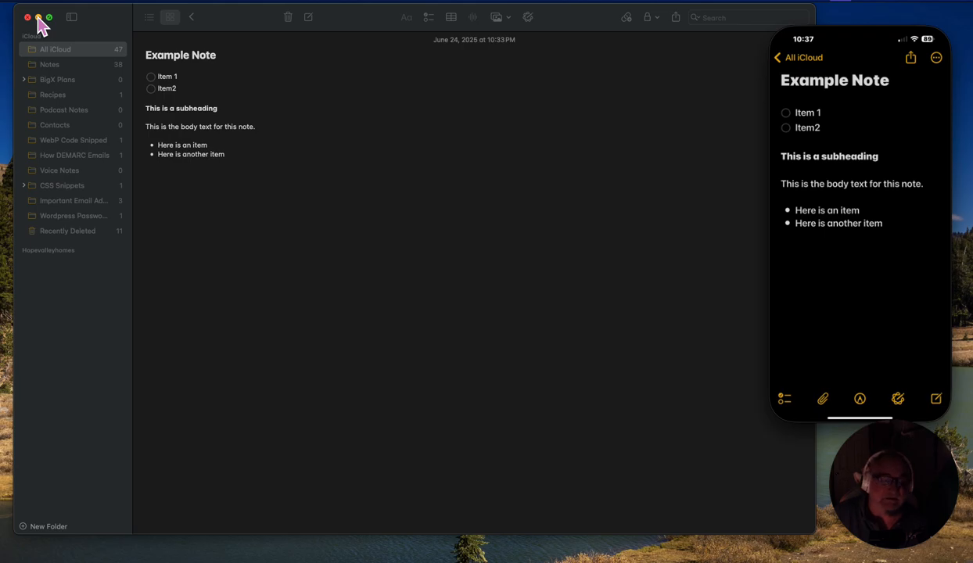
pyautogui.moveTo(148, 54)
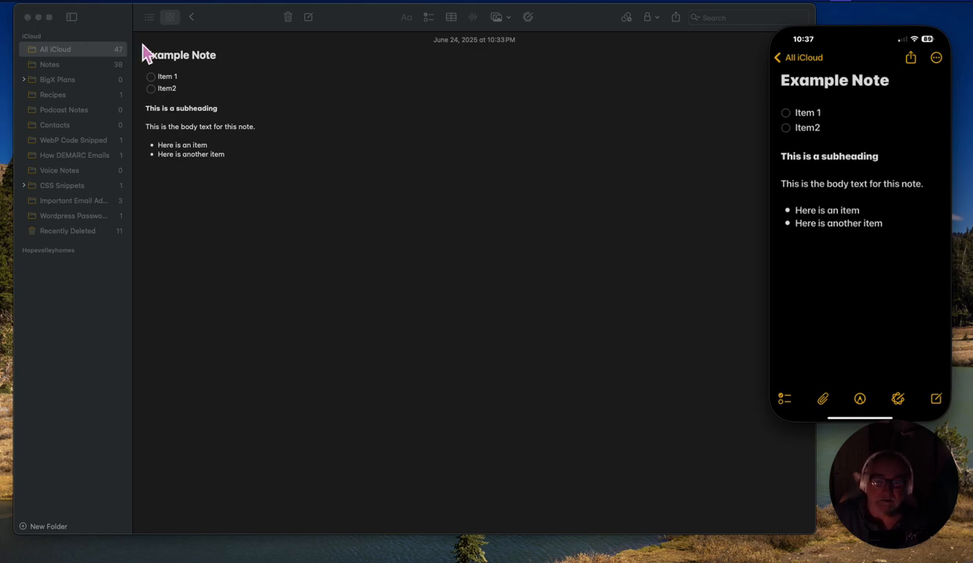
pyautogui.moveTo(412, 432)
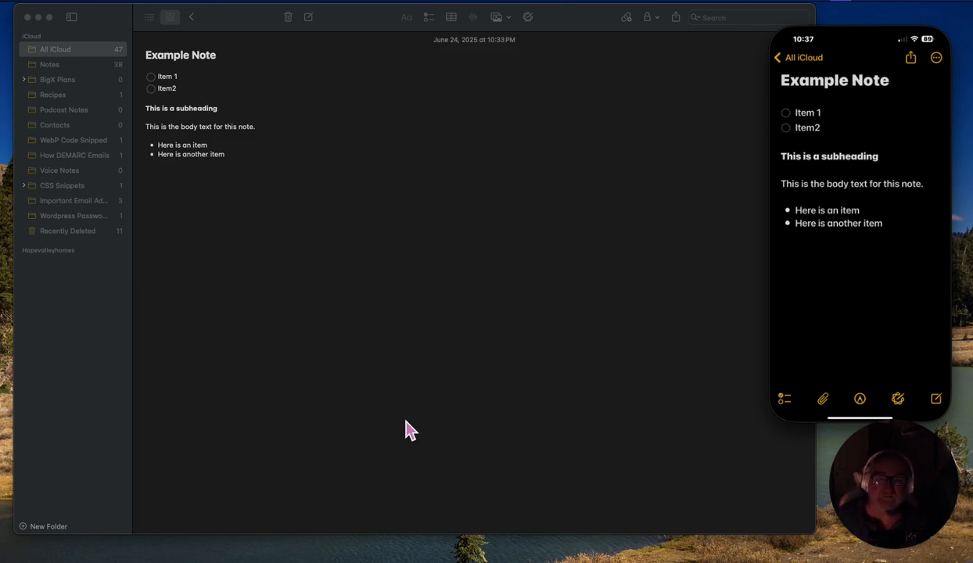
pyautogui.moveTo(434, 514)
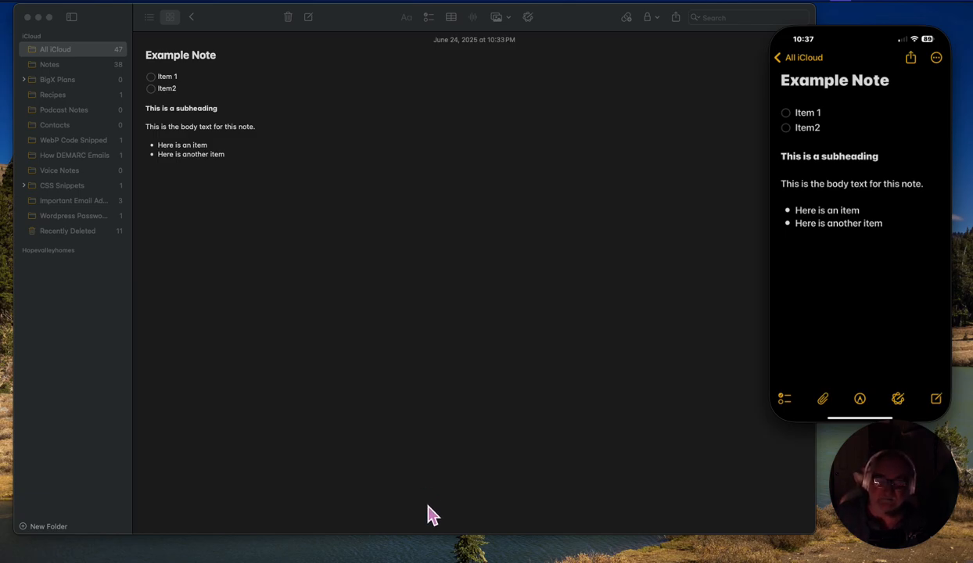
pyautogui.moveTo(438, 513)
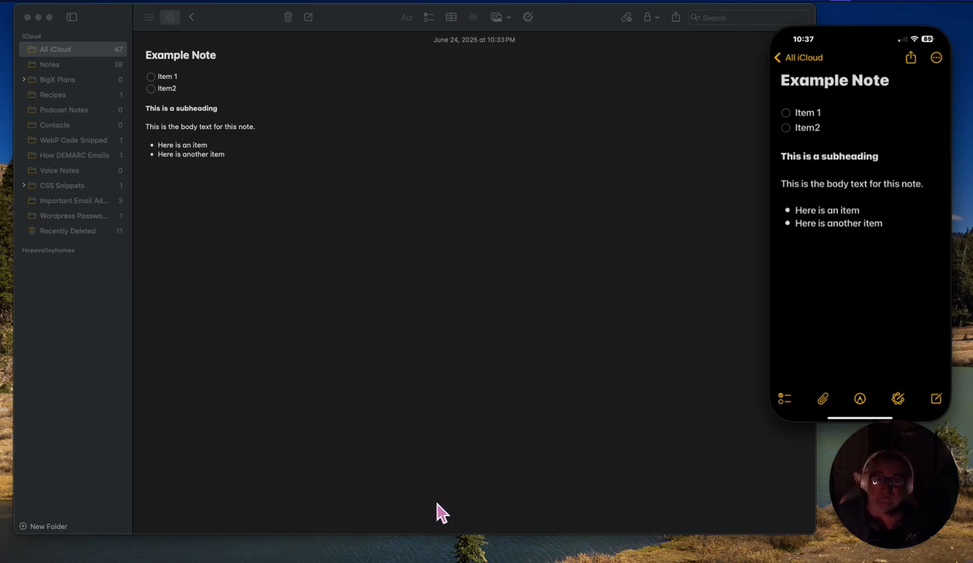